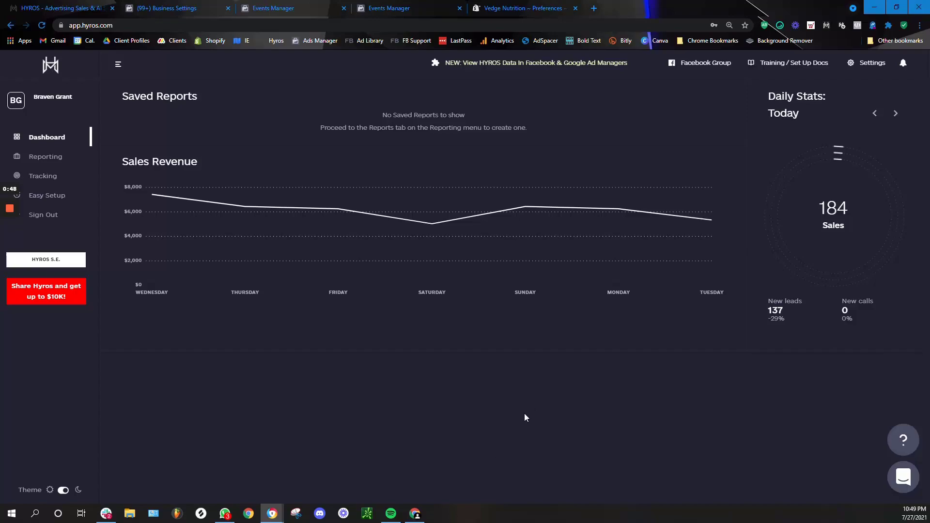
mouse_move(872, 63)
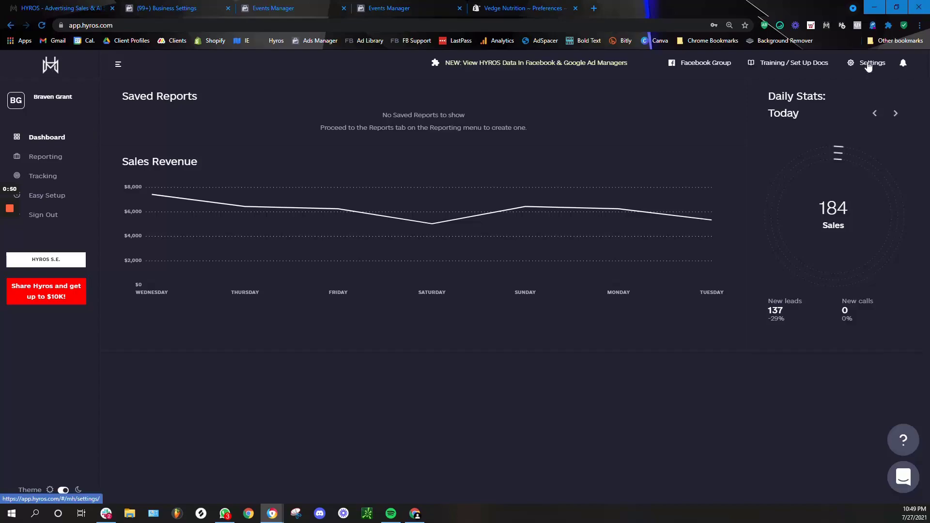
Open the Facebook integration settings and choose Create New Hyros Pixel for Hyros conversions.
left_click(872, 63)
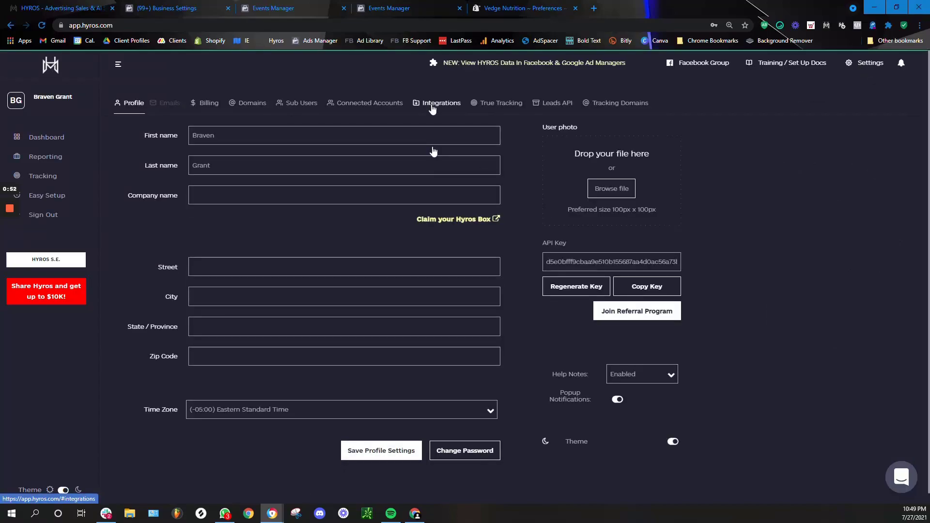
left_click(441, 103)
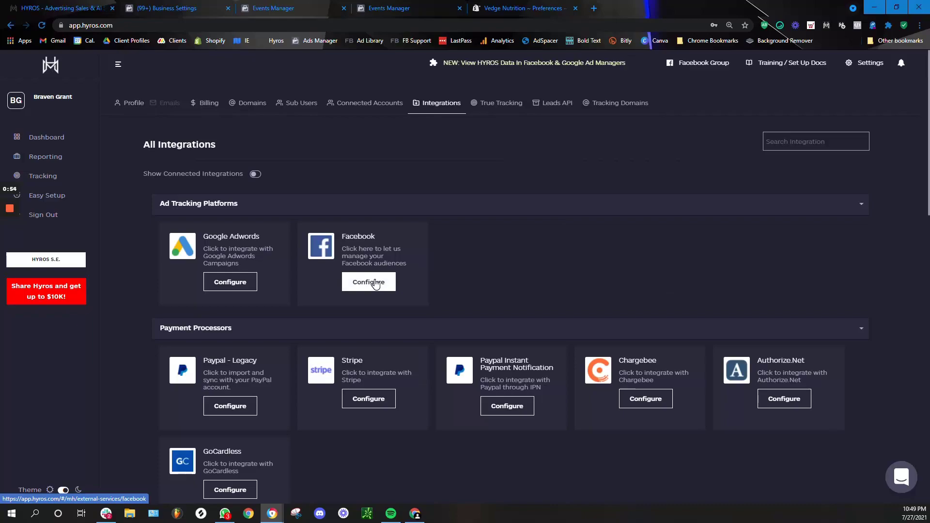
left_click(368, 282)
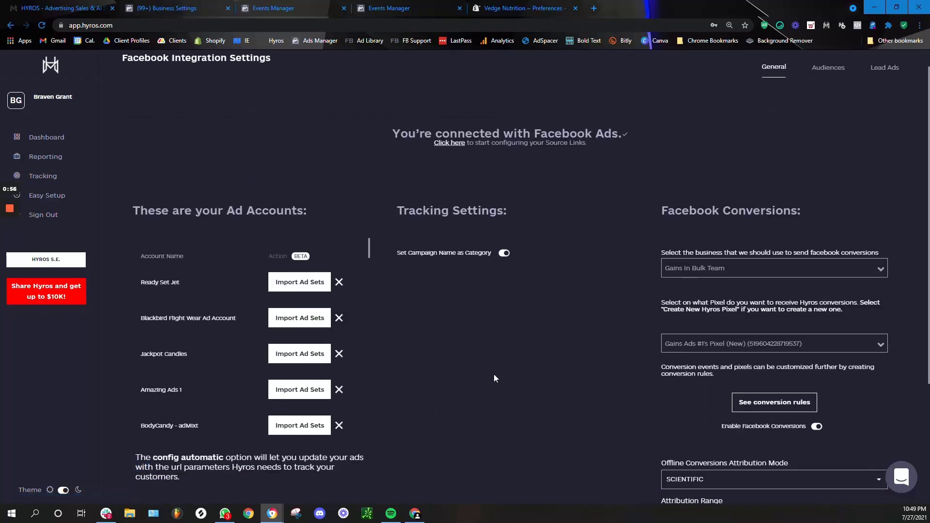
scroll("down", 3)
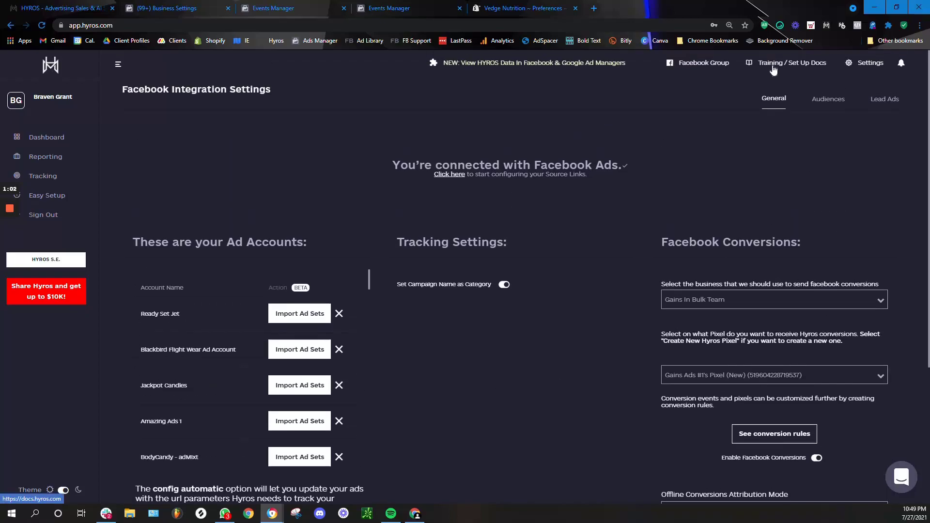
mouse_move(574, 323)
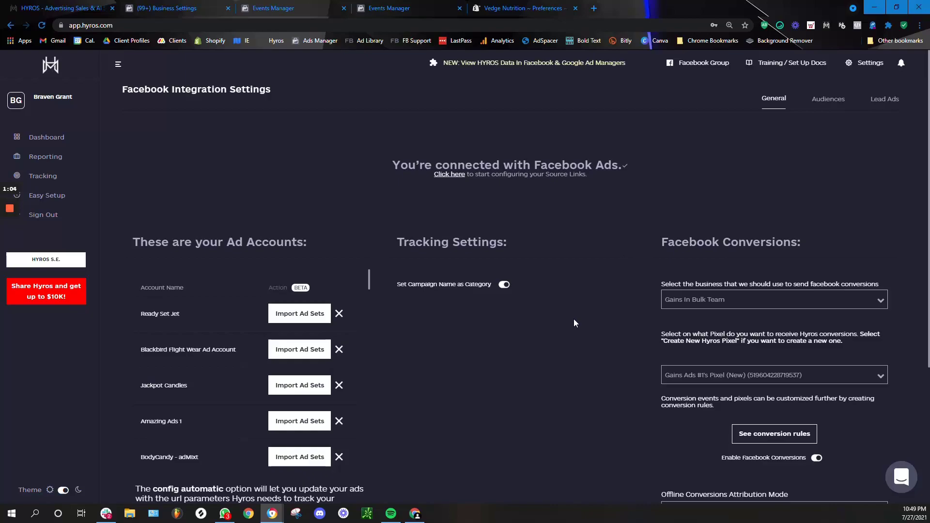
scroll("down", 3)
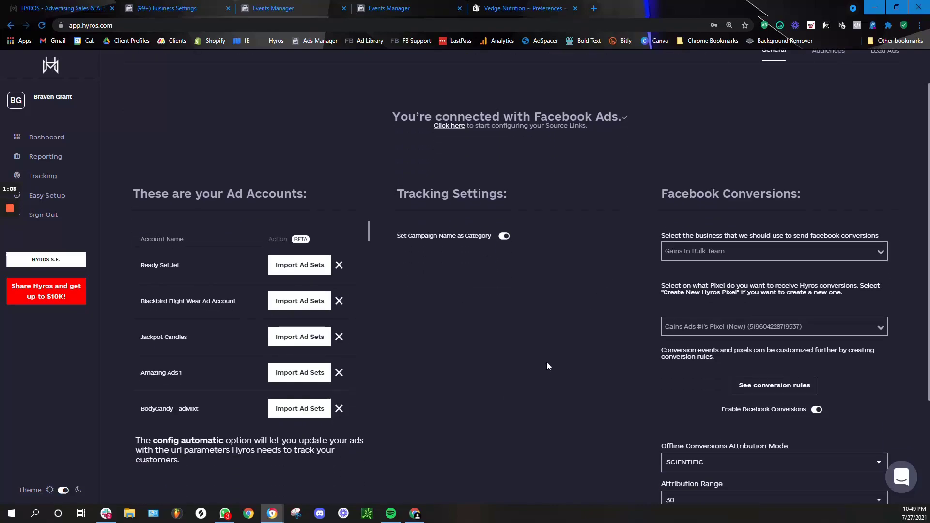
left_click(771, 326)
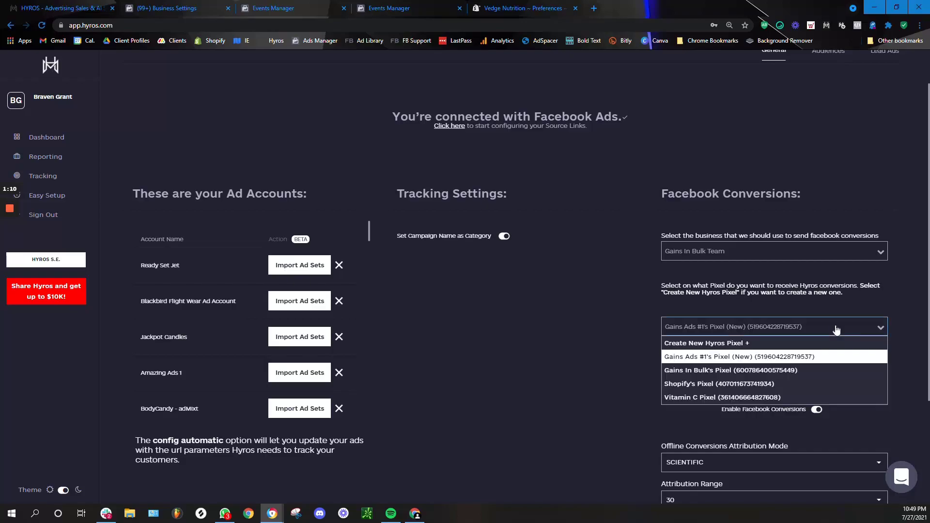
left_click(706, 343)
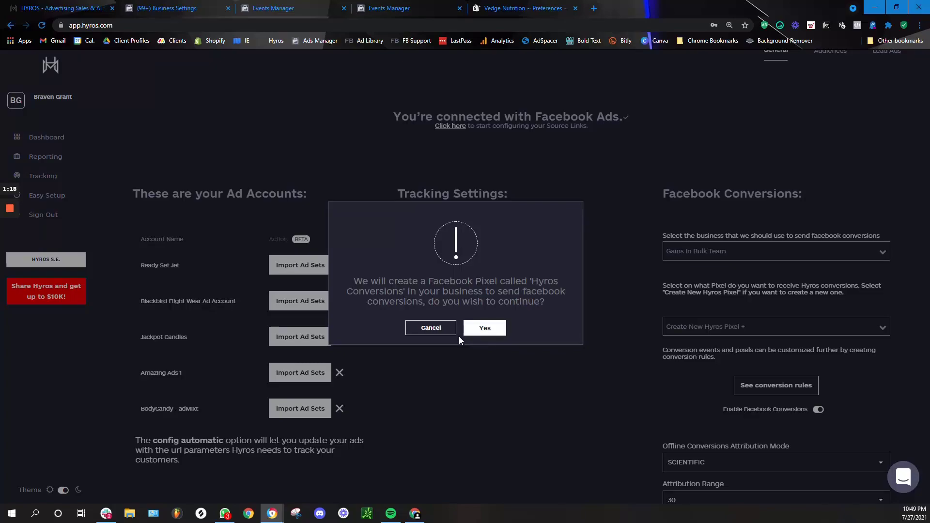
mouse_move(474, 313)
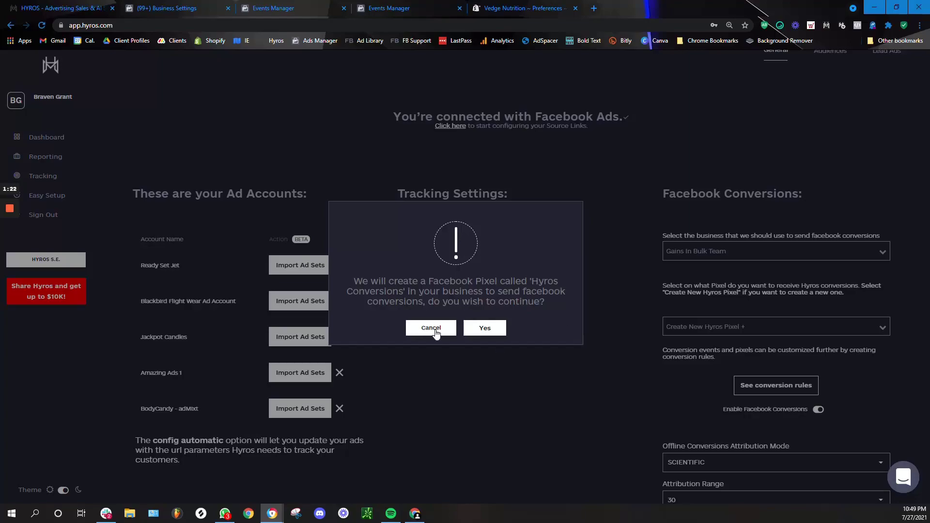
Cancel the new Hyros pixel prompt to review the 4M - Hyros Pixel in Business Manager.
left_click(431, 327)
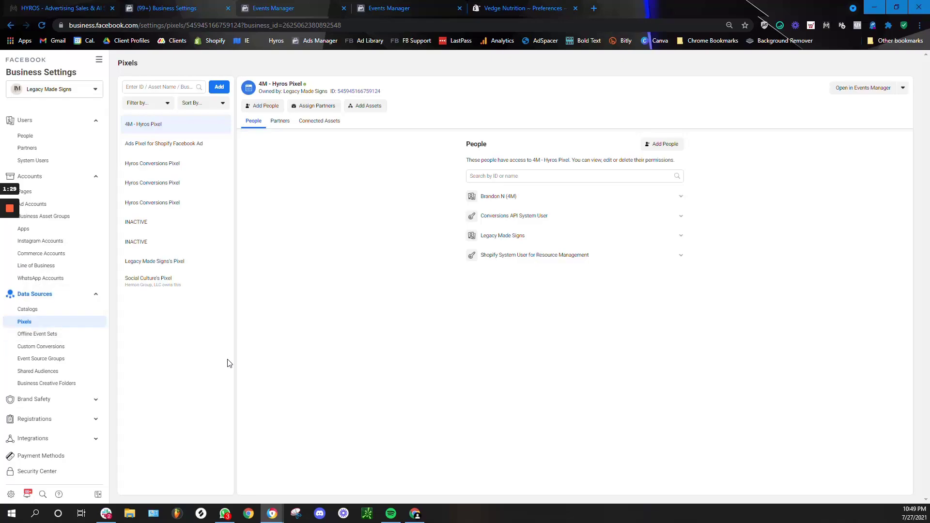
mouse_move(251, 290)
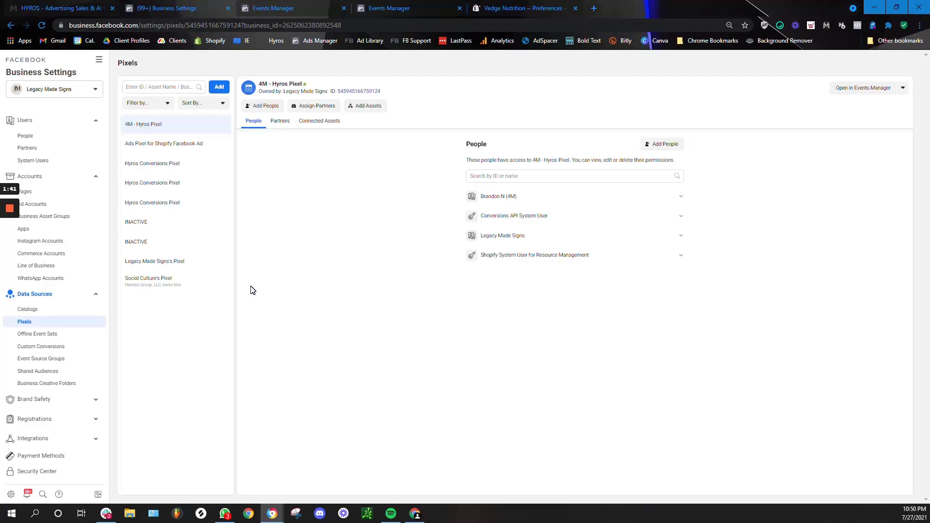
mouse_move(248, 277)
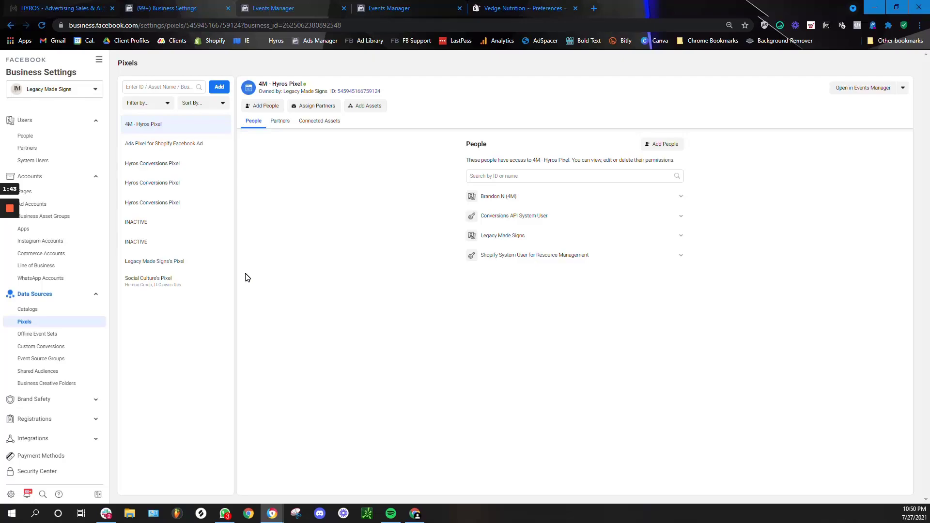
mouse_move(291, 287)
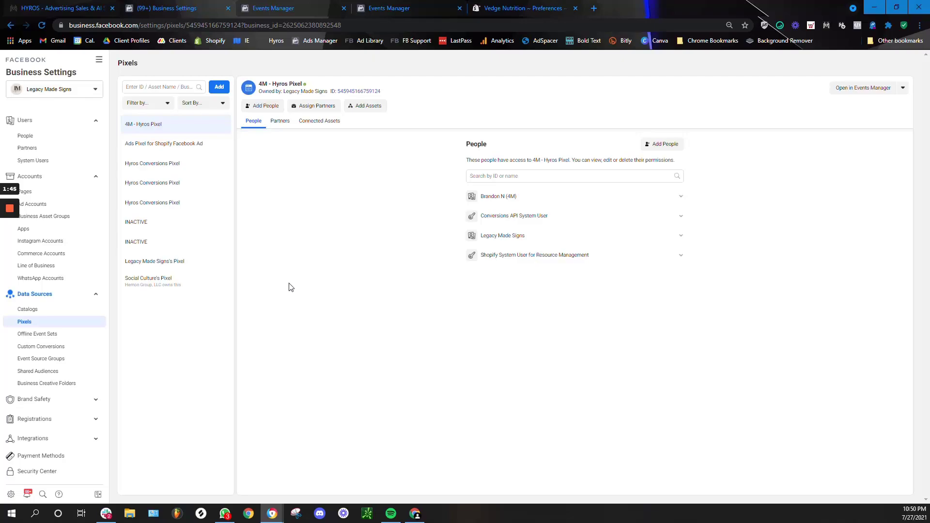
mouse_move(325, 284)
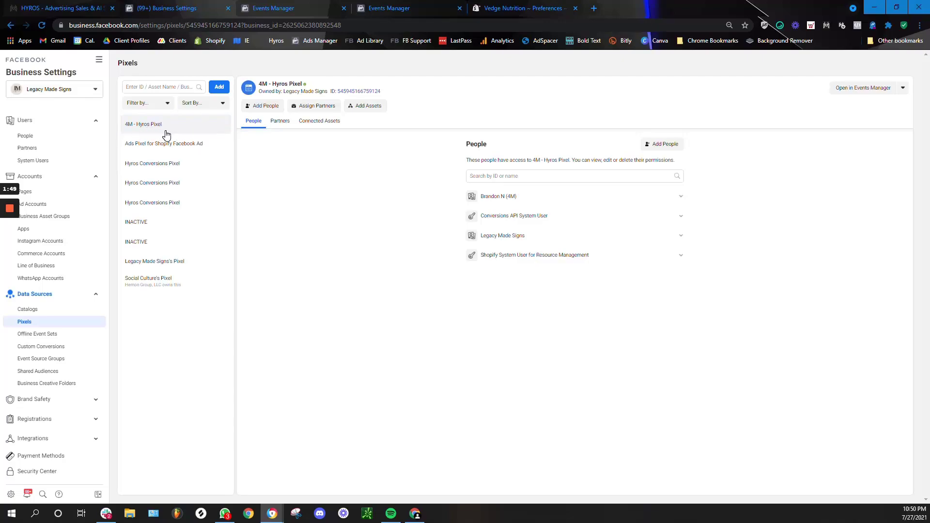
mouse_move(163, 130)
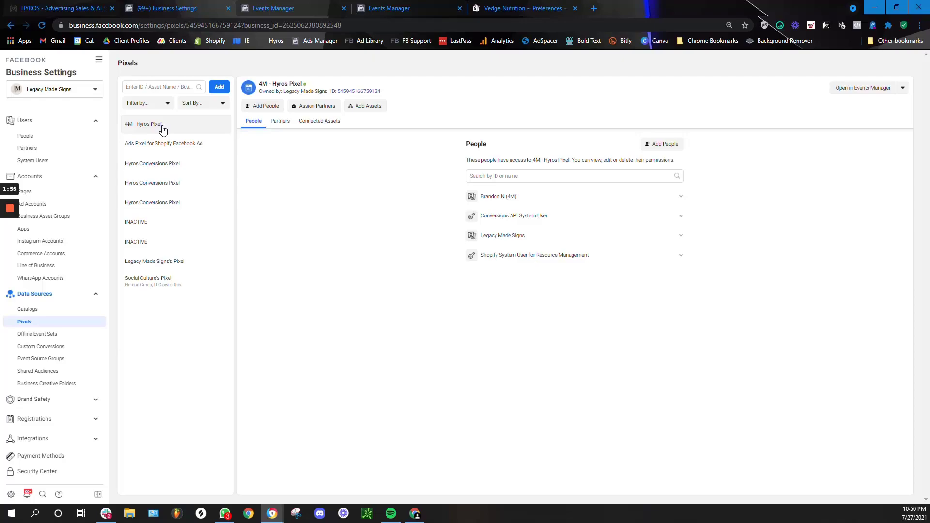
mouse_move(186, 132)
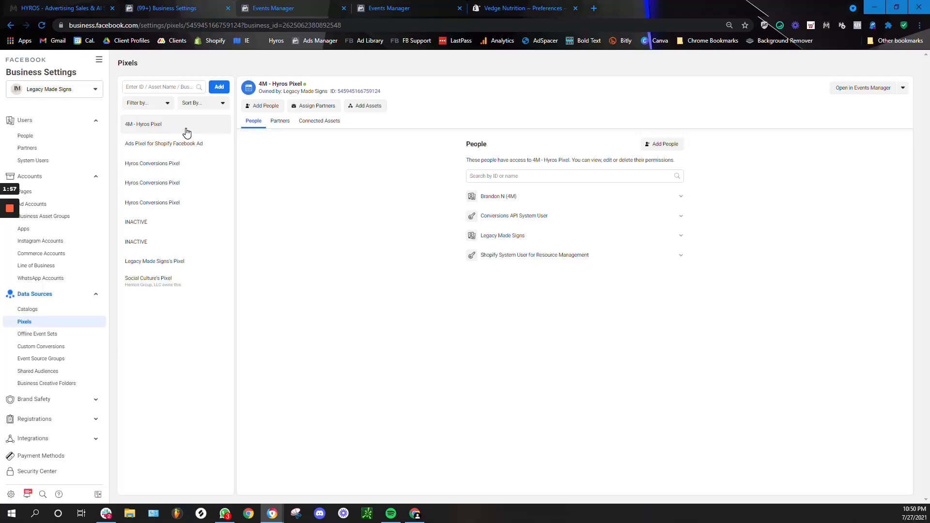
mouse_move(394, 195)
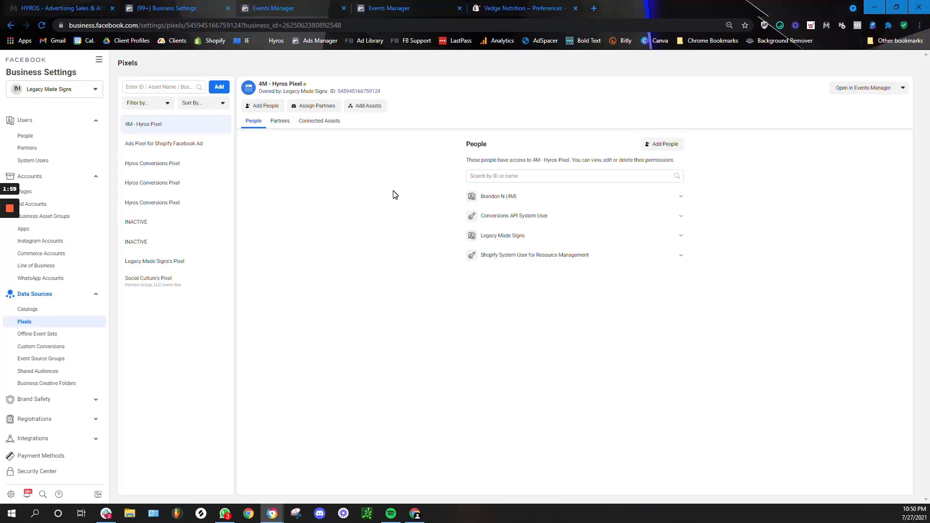
mouse_move(389, 212)
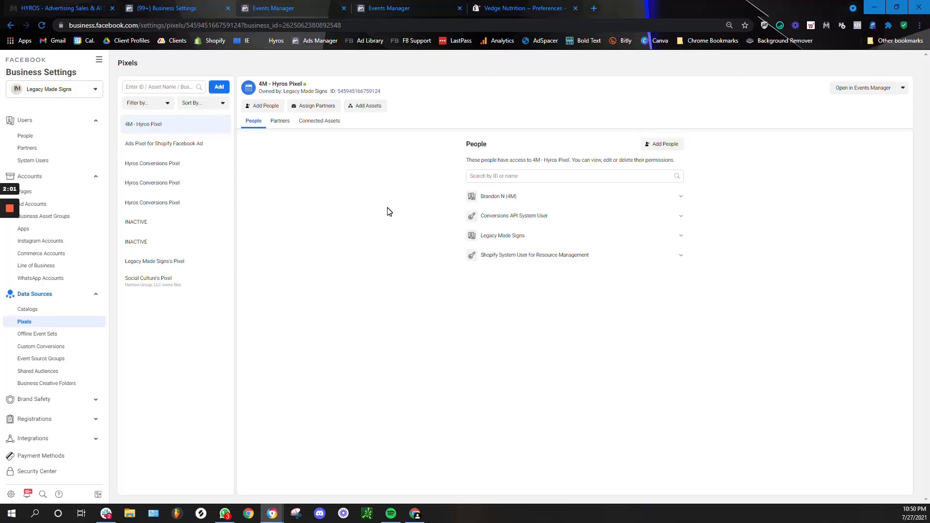
mouse_move(382, 196)
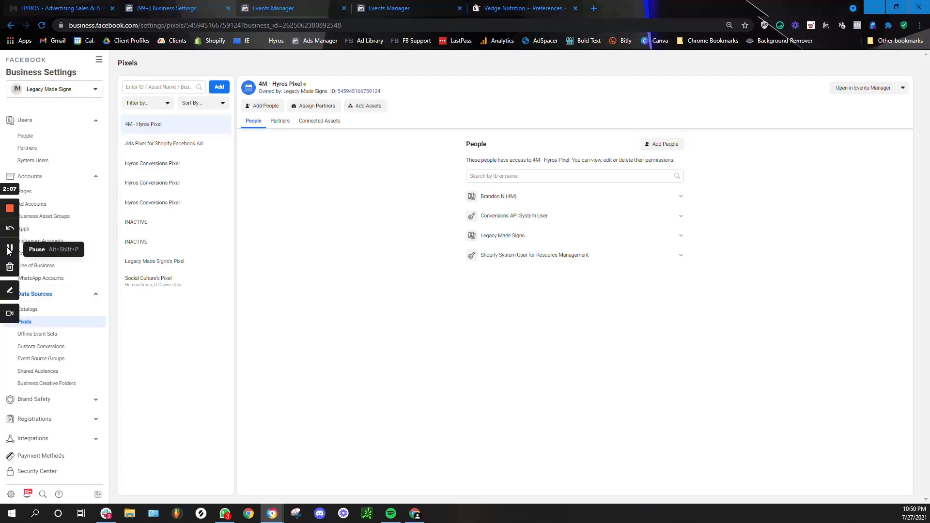
Switch to Shopify's Online Store preferences to check the connected Facebook Pixel ID.
left_click(518, 7)
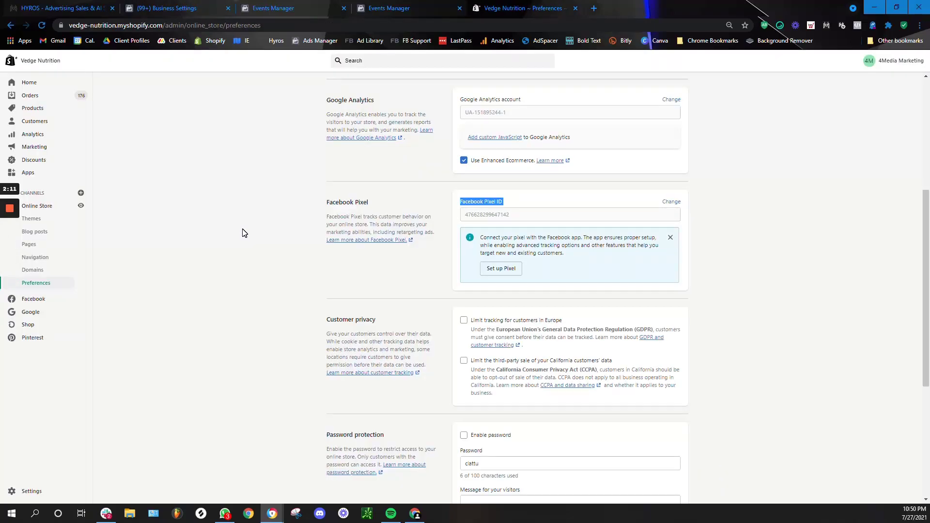
mouse_move(88, 297)
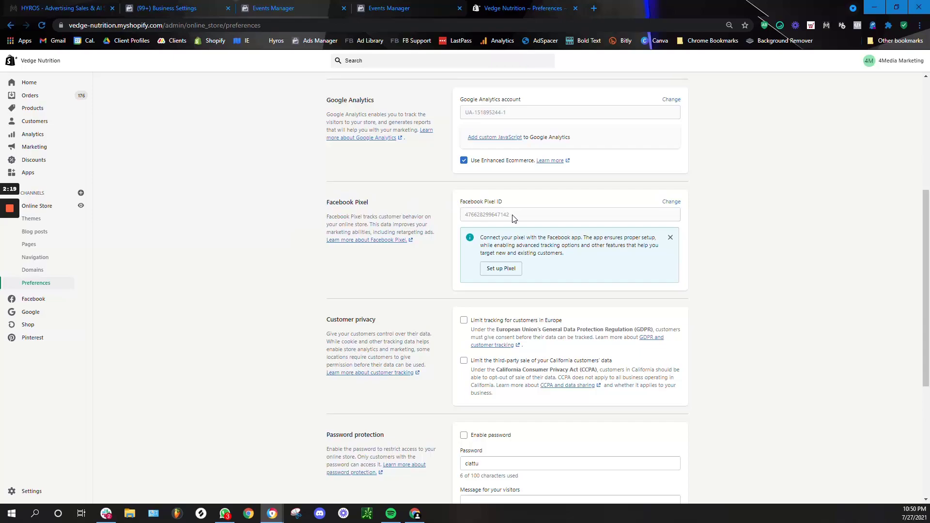
mouse_move(445, 202)
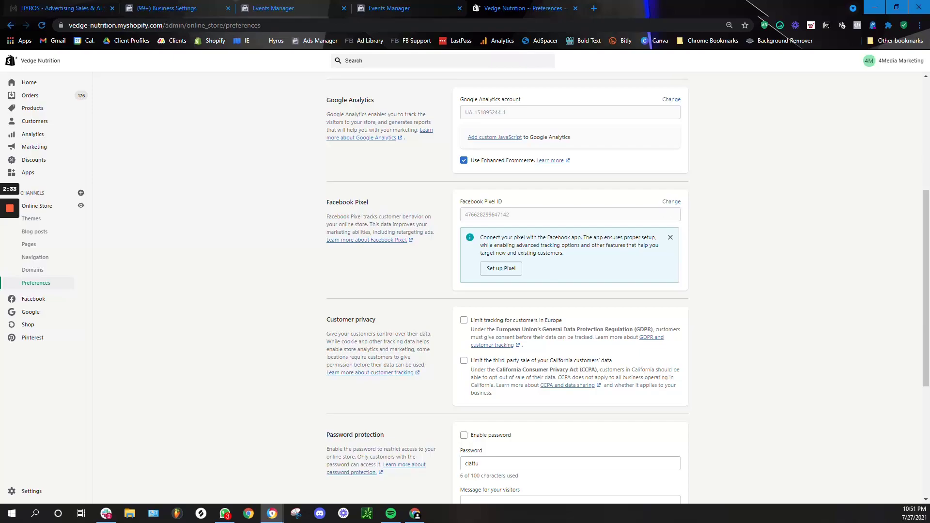
mouse_move(271, 259)
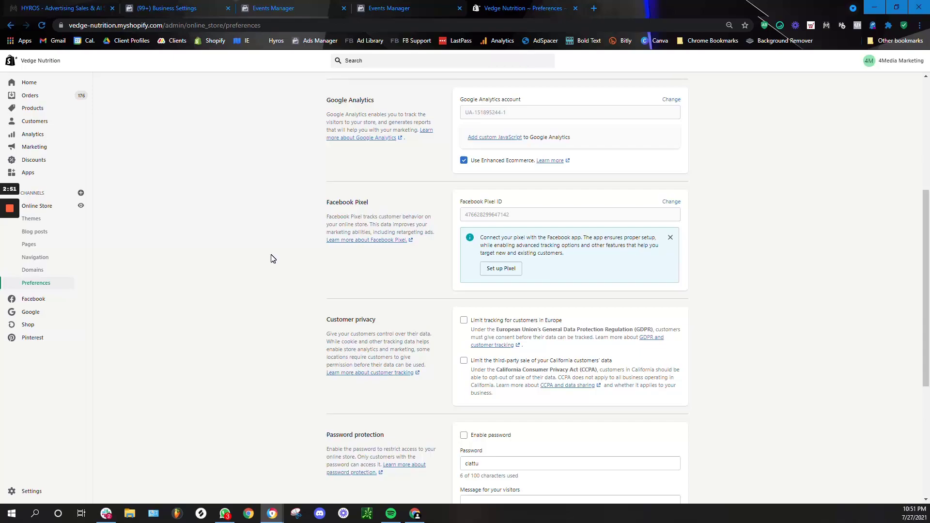
mouse_move(147, 260)
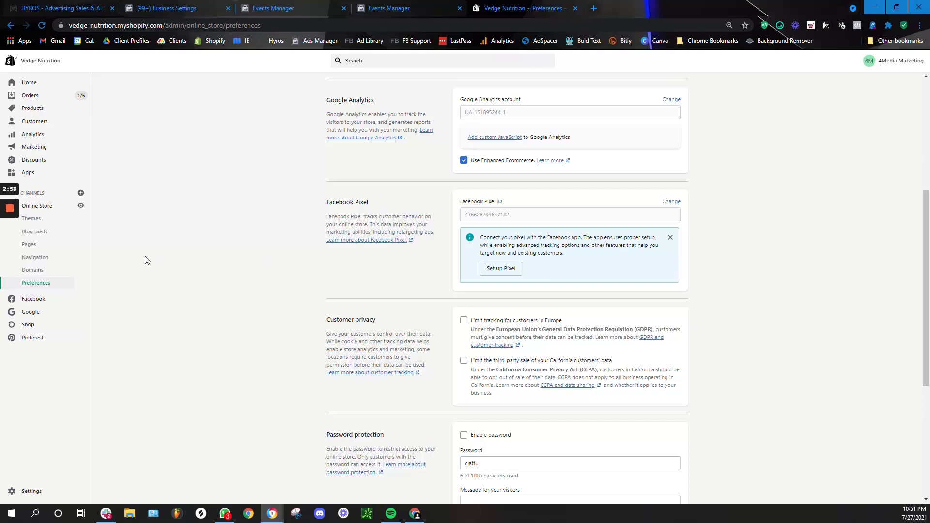
mouse_move(512, 202)
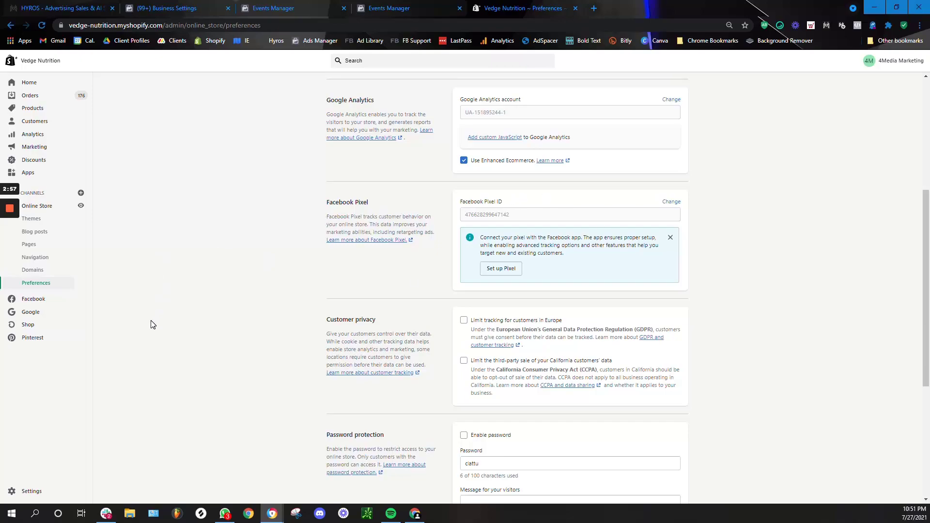
mouse_move(149, 288)
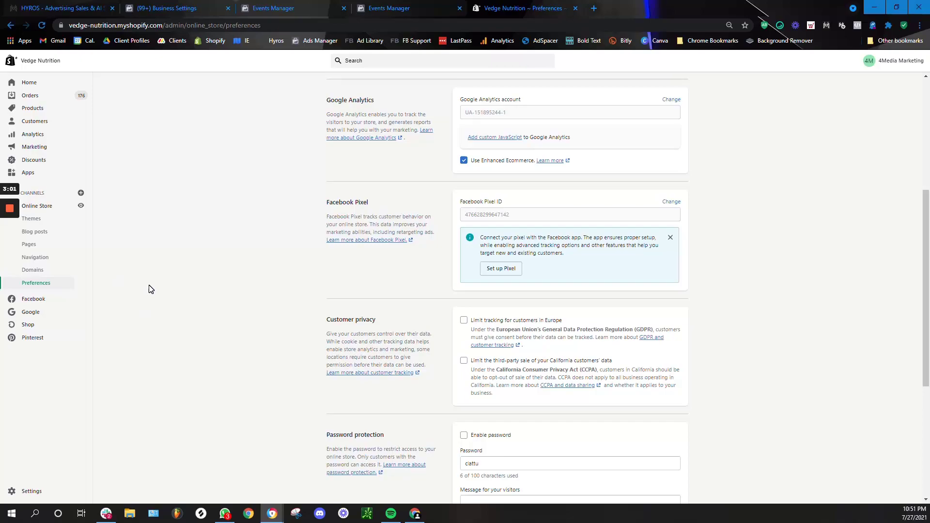
mouse_move(74, 265)
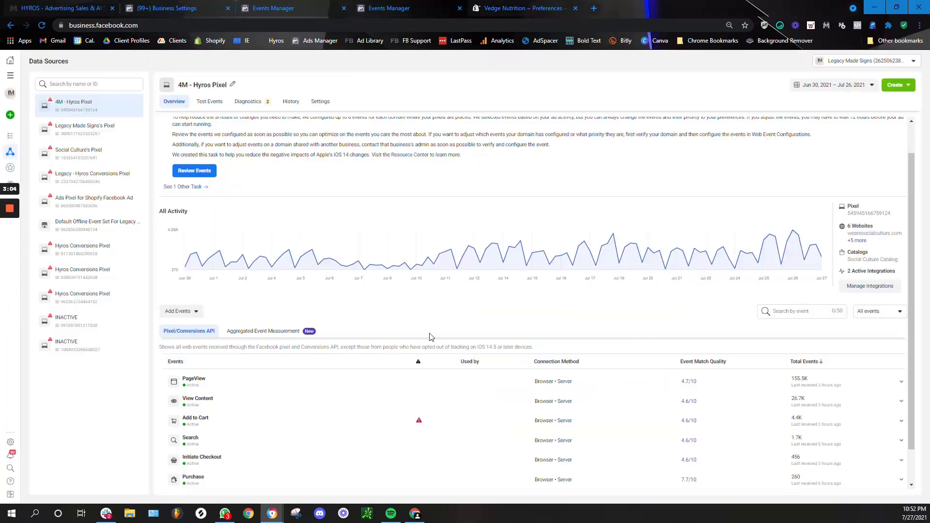
mouse_move(404, 328)
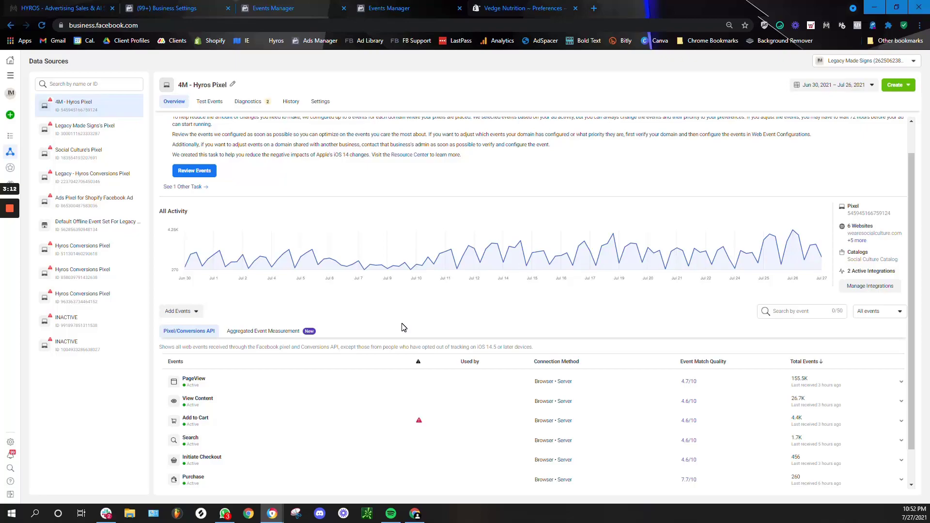
mouse_move(299, 336)
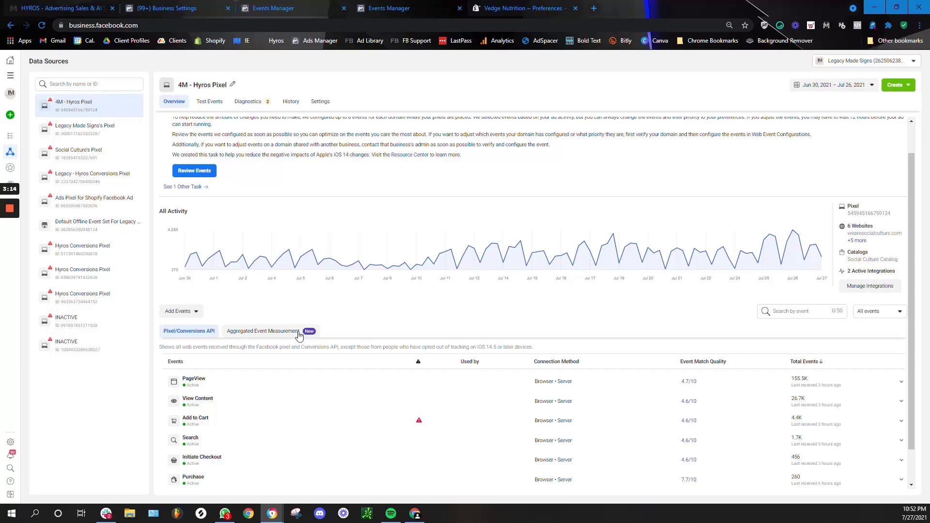
Go to Aggregated Event Measurement and open Configure Web Events.
left_click(263, 331)
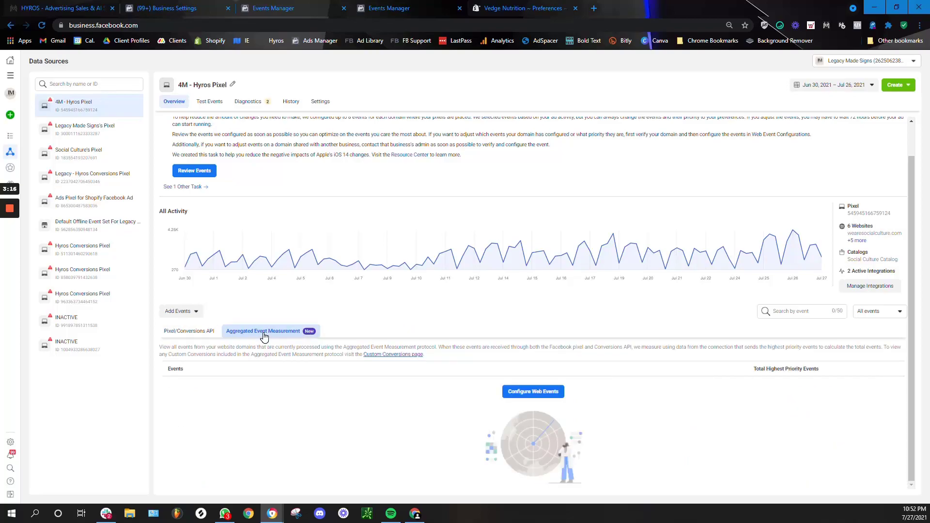
left_click(532, 391)
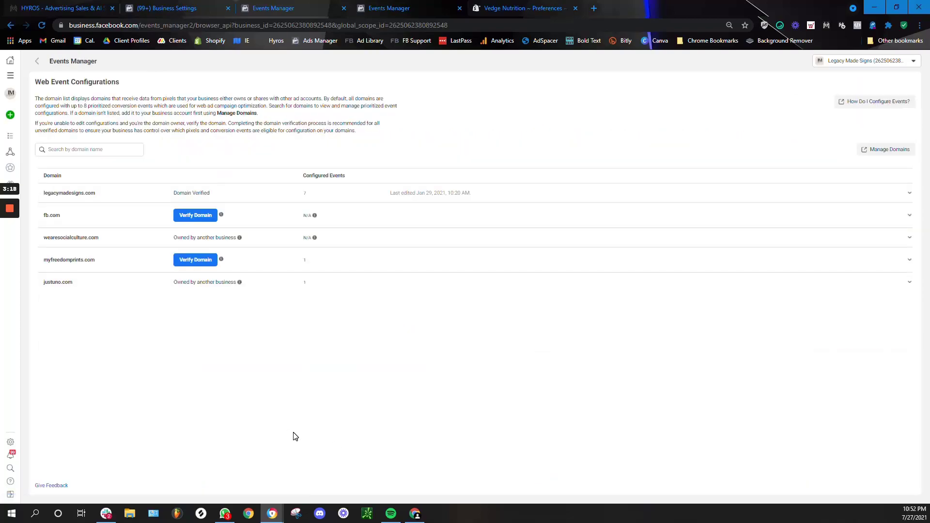
Manage legacymadesigns.com's events and confirm editing despite the 72-hour lock warning.
left_click(910, 193)
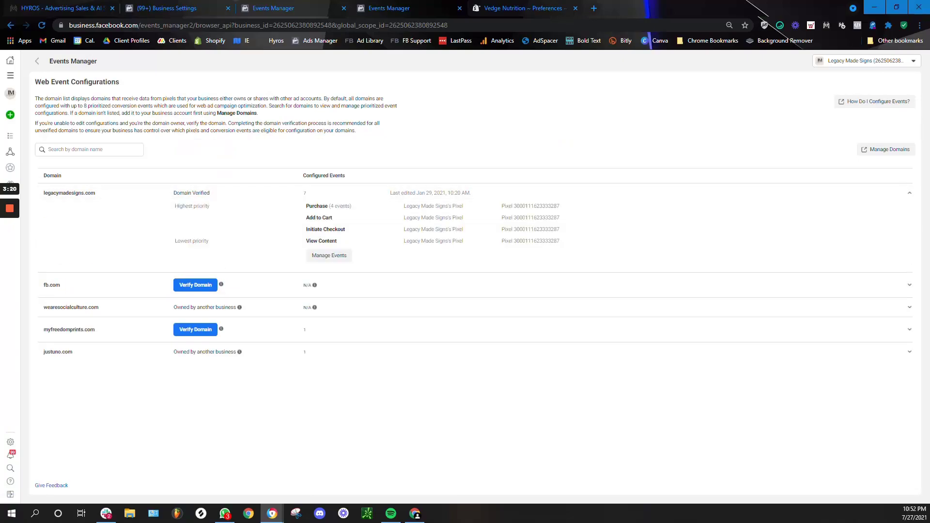
left_click(328, 256)
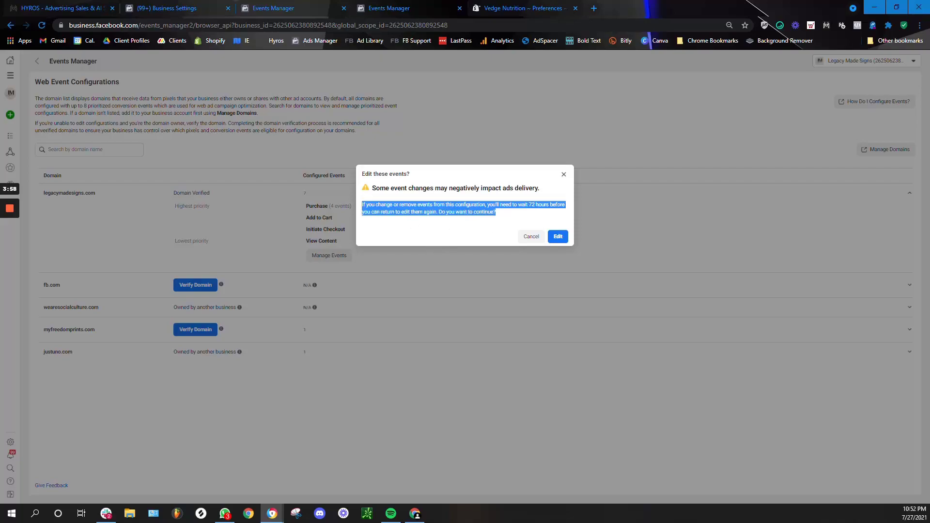
left_click(557, 236)
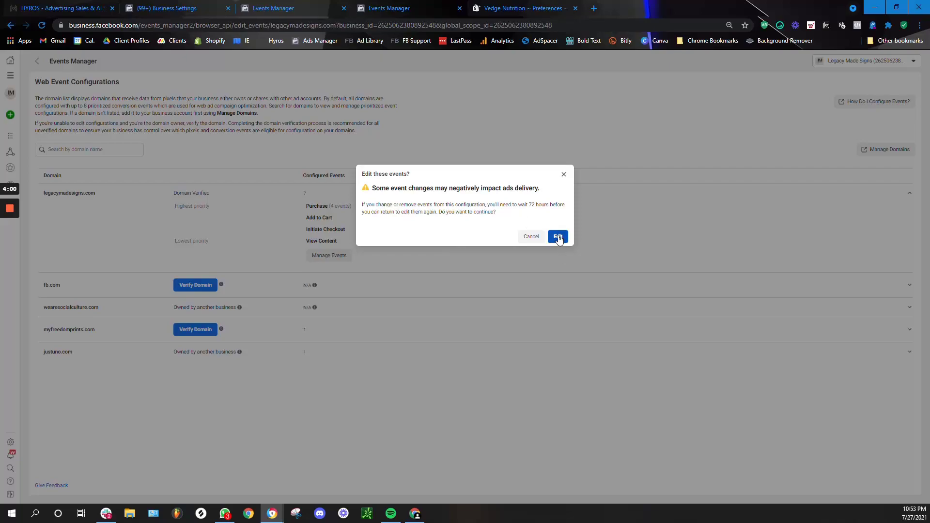
Set the top row to 4M - Hyros Pixel Purchase with value optimization on.
left_click(558, 236)
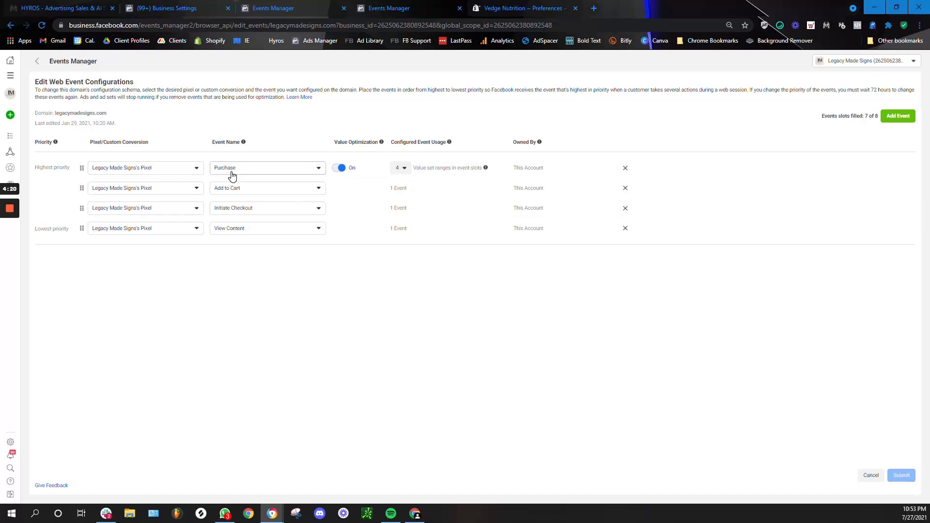
mouse_move(218, 177)
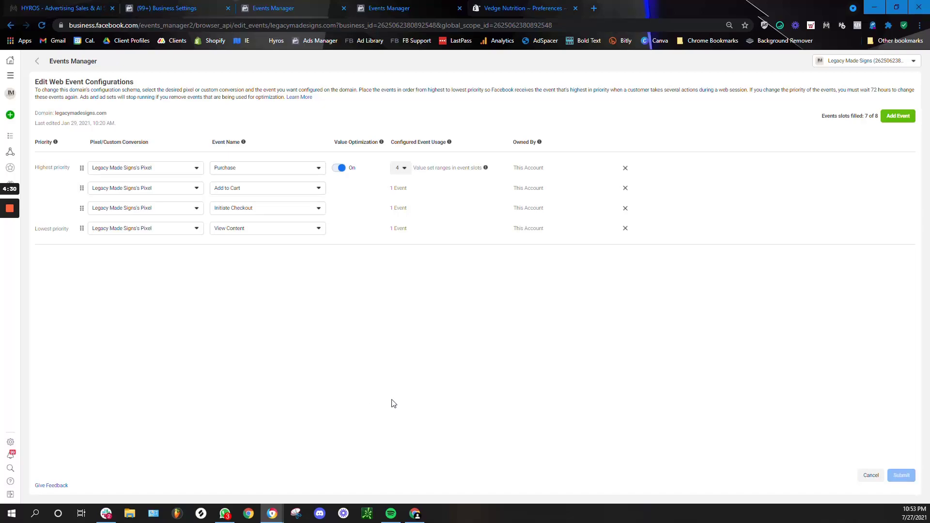
mouse_move(190, 153)
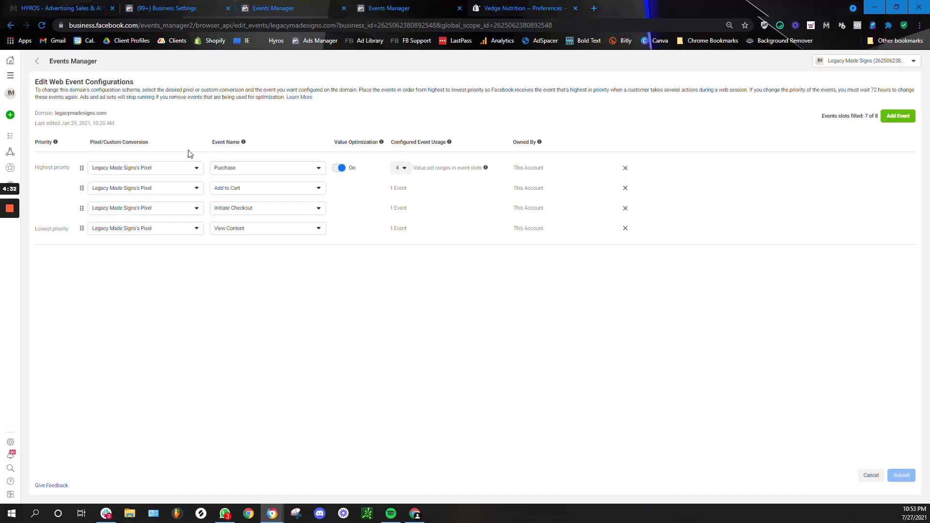
left_click(267, 168)
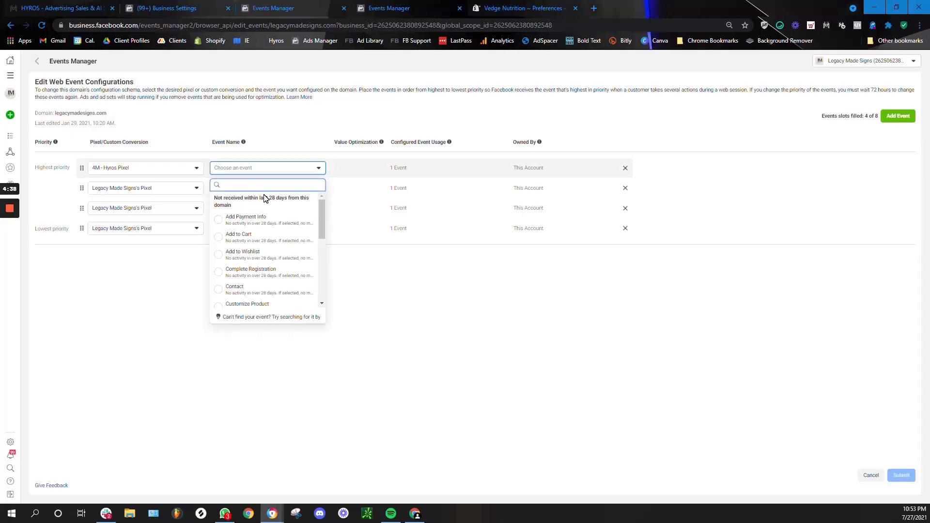
type("pur")
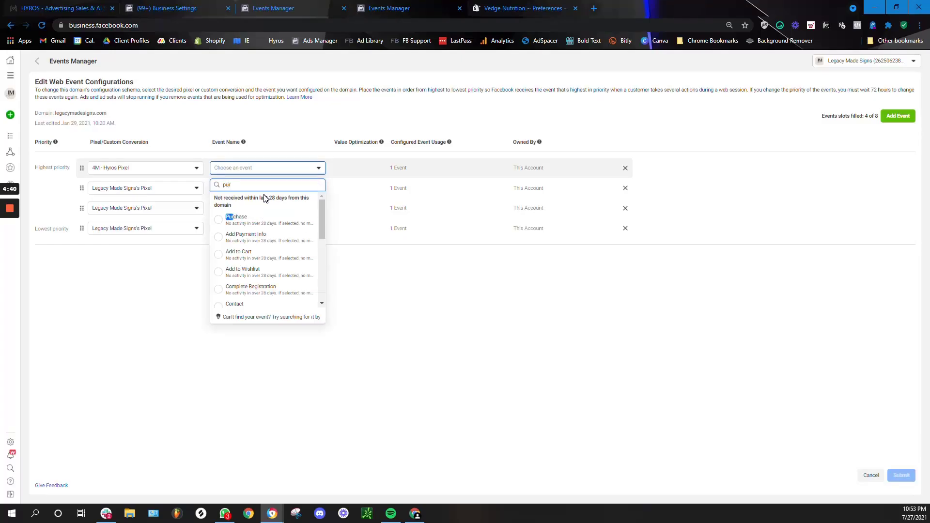
left_click(237, 217)
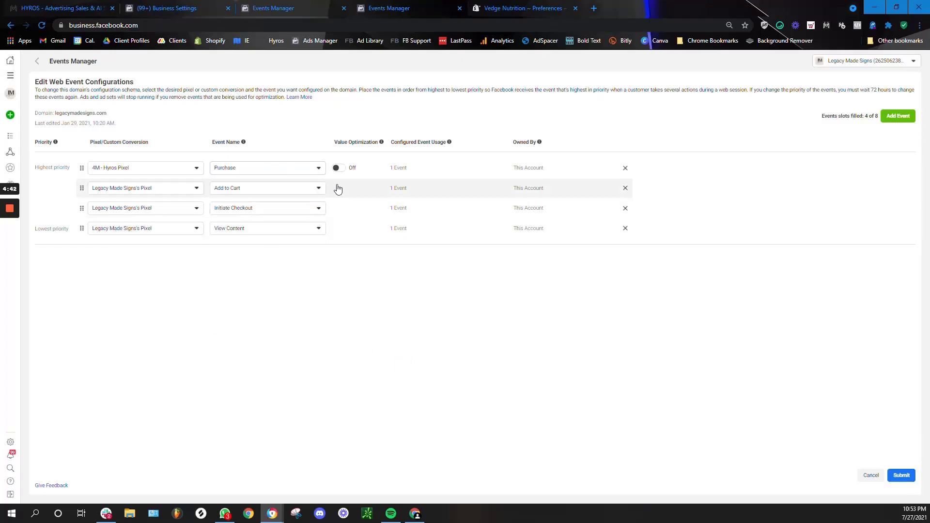
left_click(338, 168)
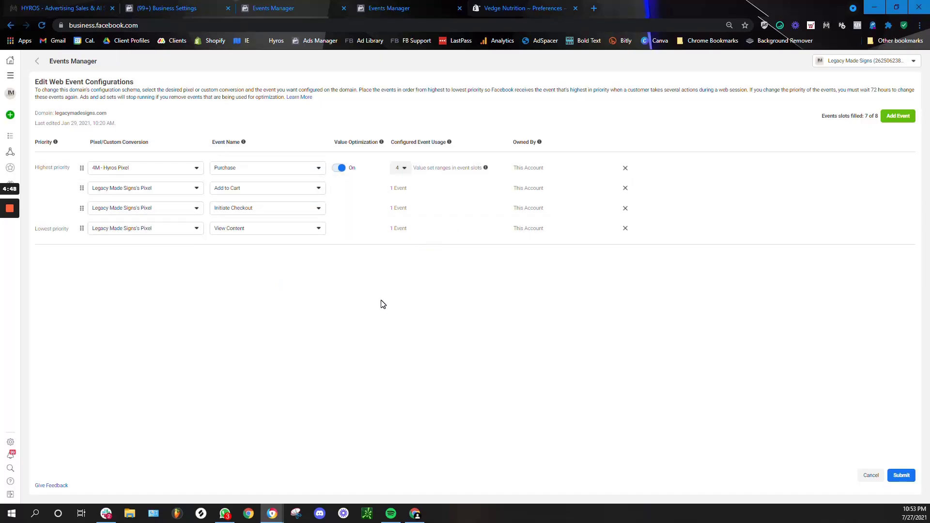
mouse_move(373, 308)
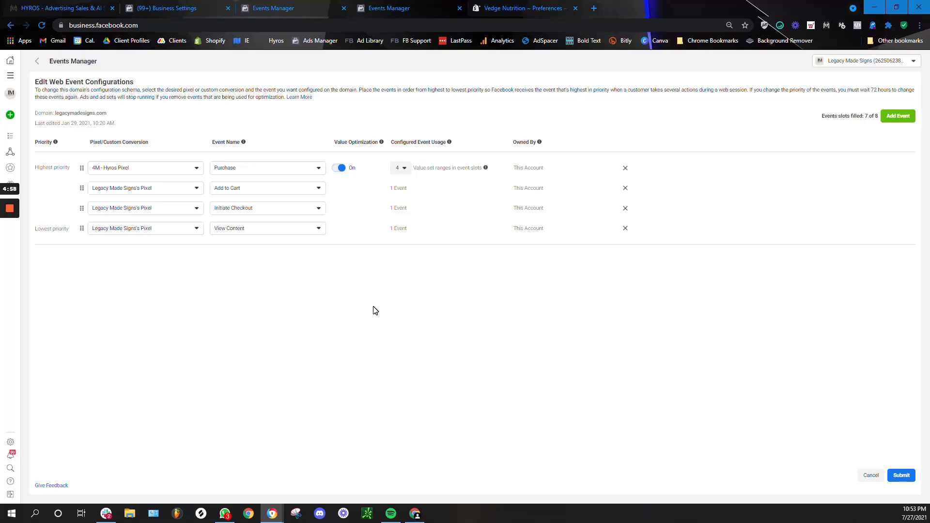
mouse_move(97, 246)
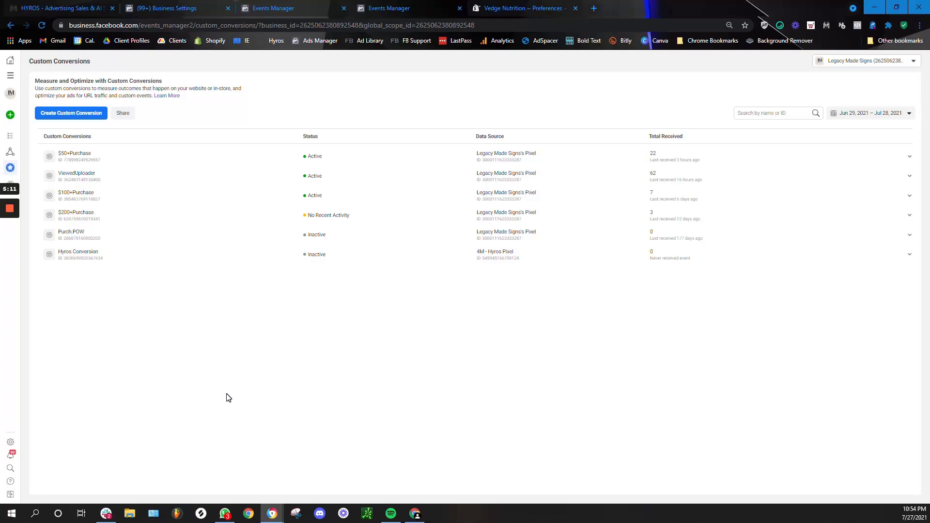
mouse_move(233, 389)
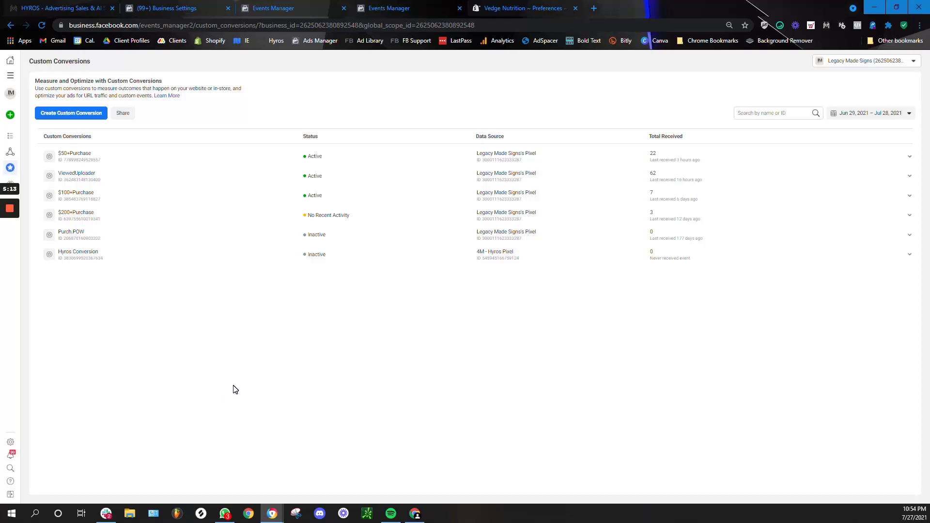
mouse_move(228, 396)
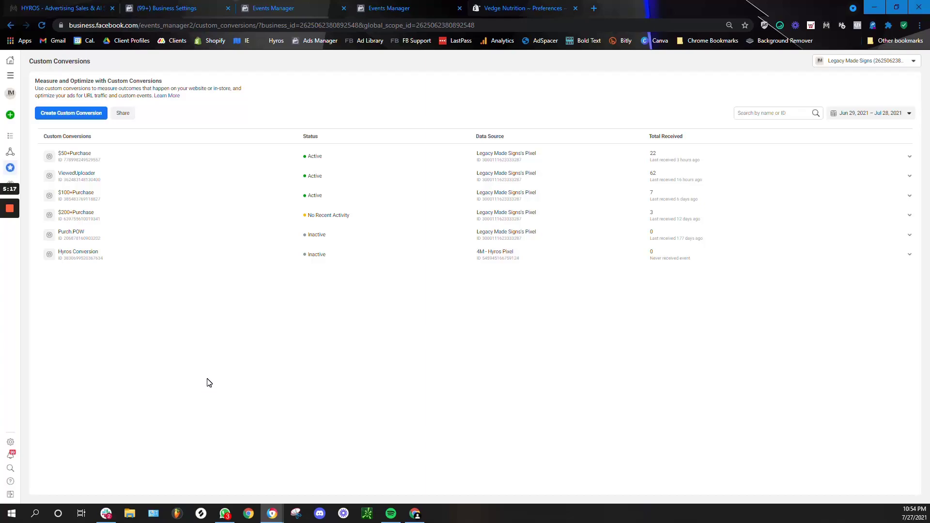
mouse_move(204, 379)
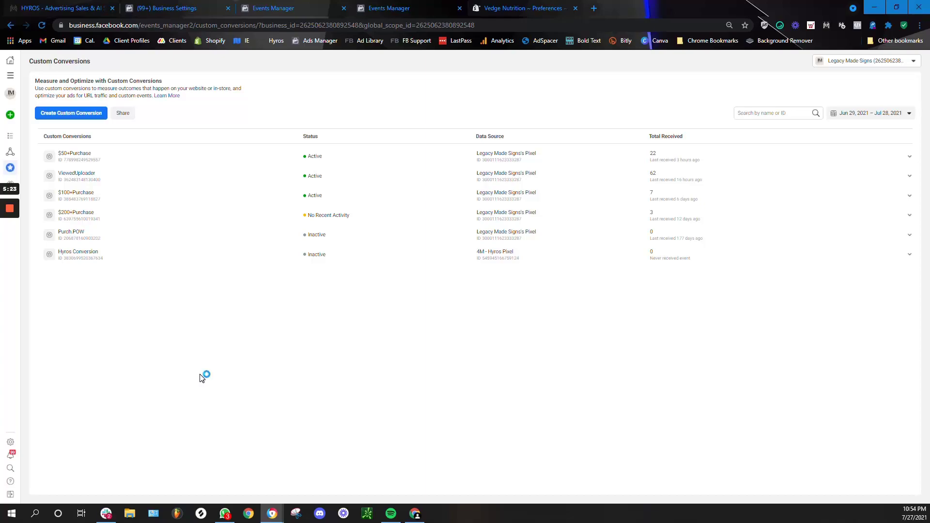
mouse_move(202, 378)
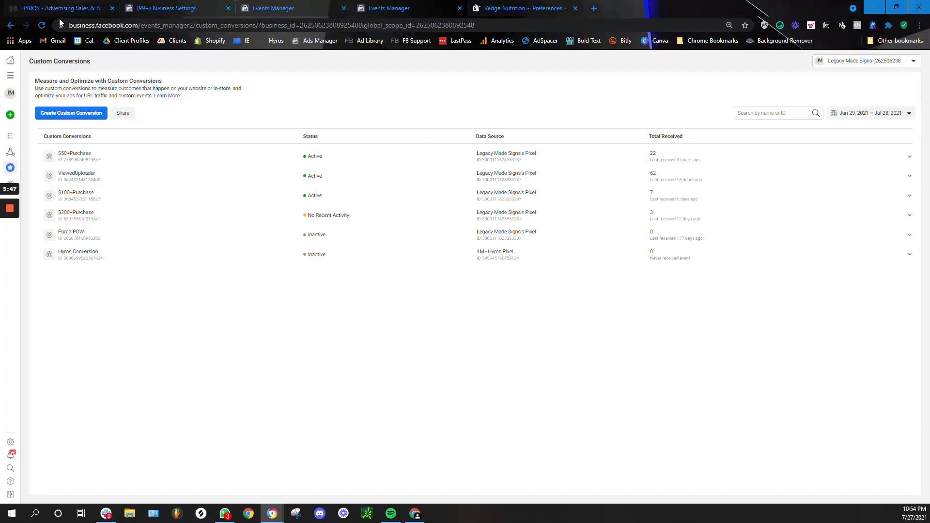
left_click(71, 113)
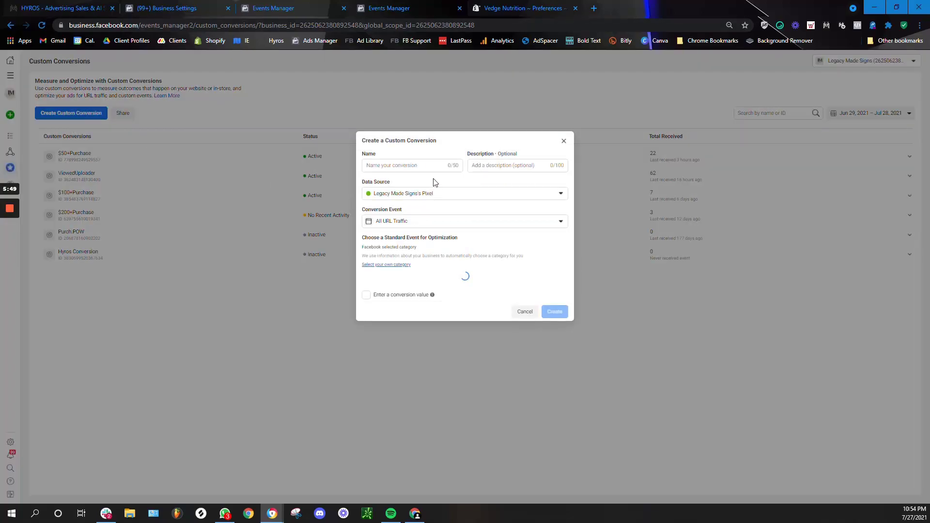
left_click(464, 193)
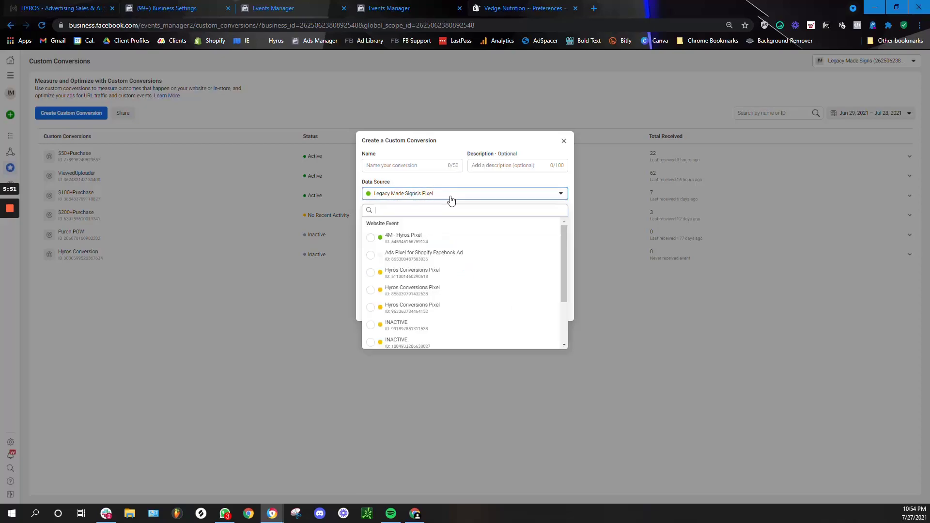
left_click(404, 238)
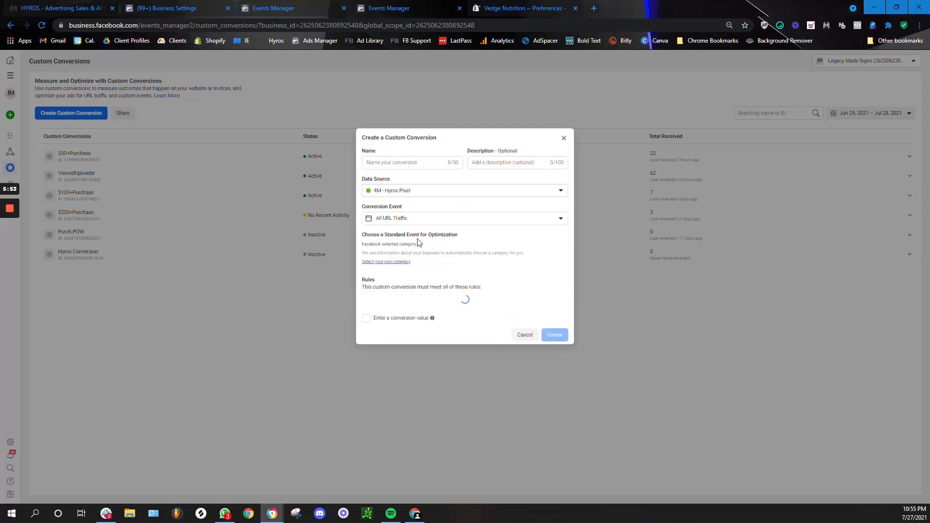
left_click(464, 217)
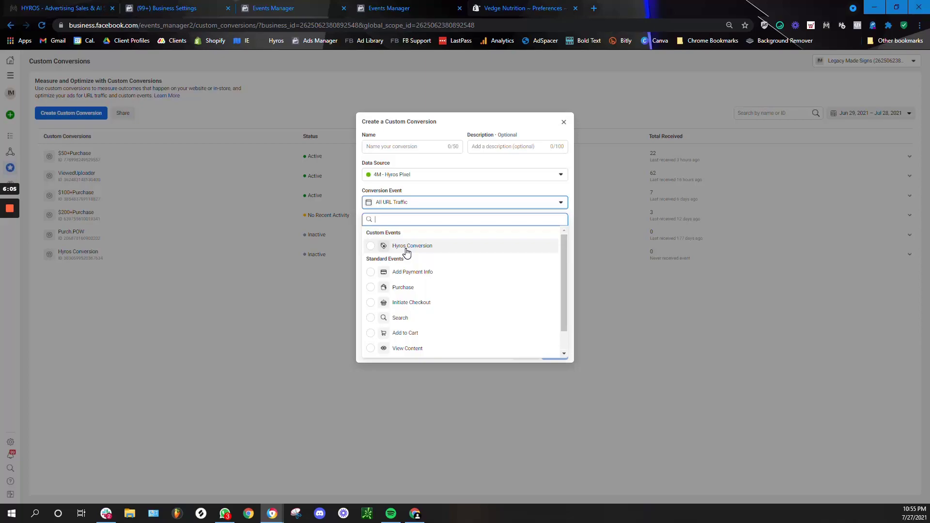
left_click(412, 246)
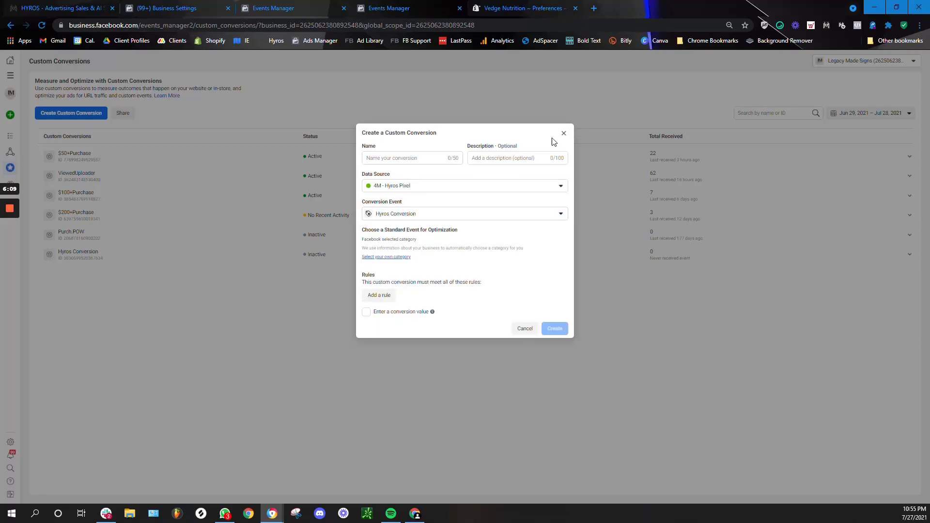
left_click(563, 133)
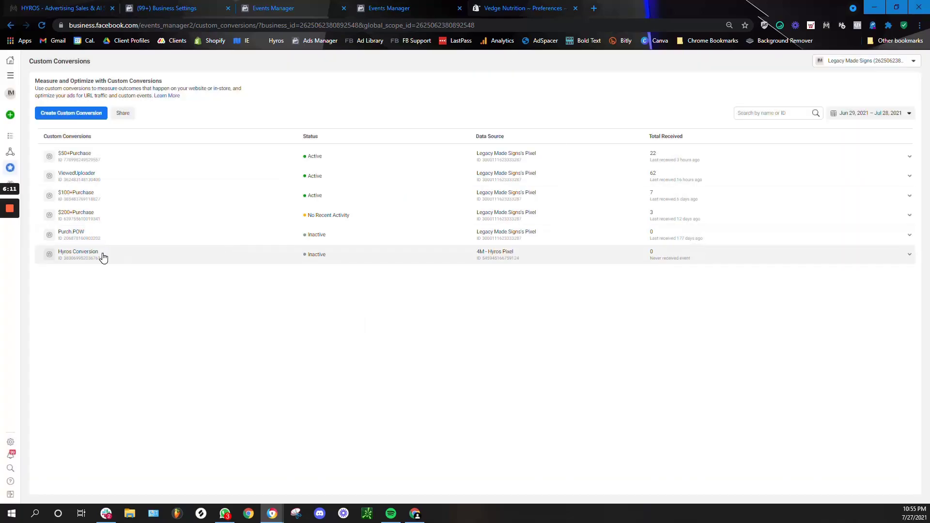
mouse_move(100, 264)
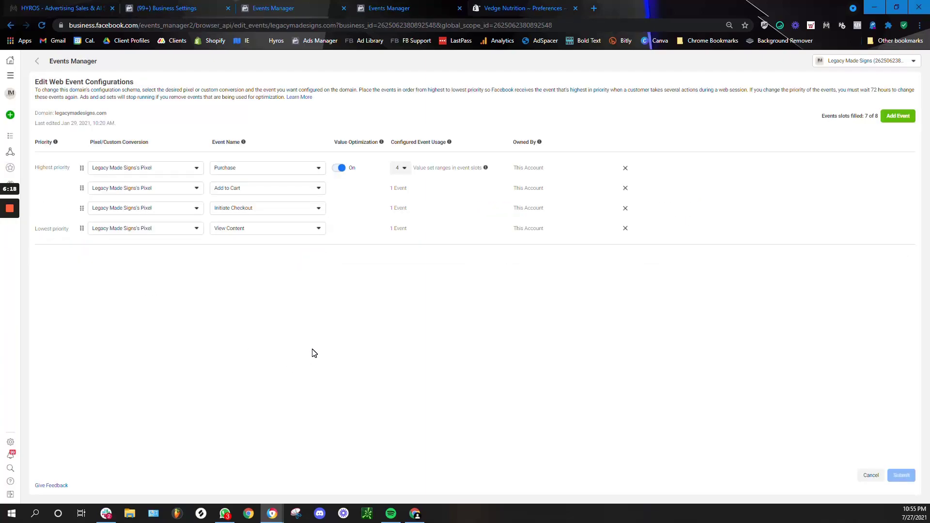
mouse_move(304, 367)
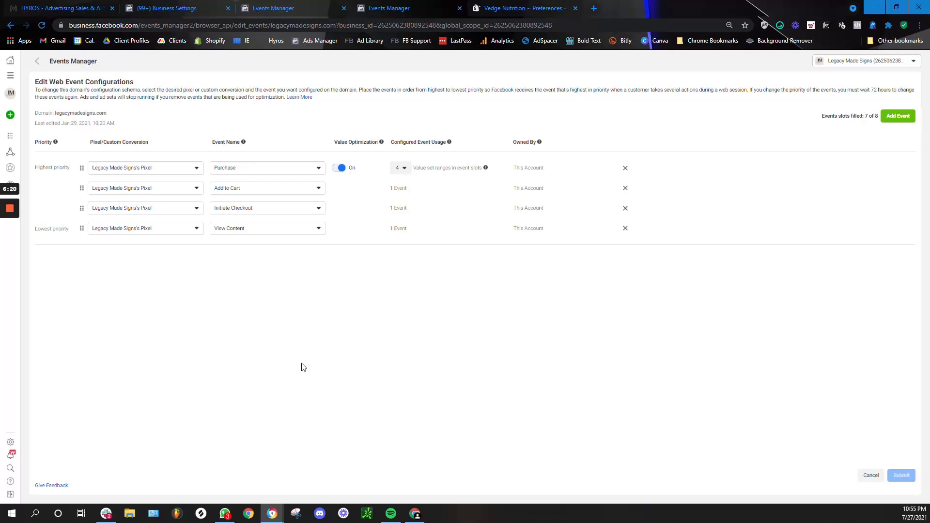
Add a fifth event row using Custom Conversion as its source and browse its conversions.
left_click(897, 116)
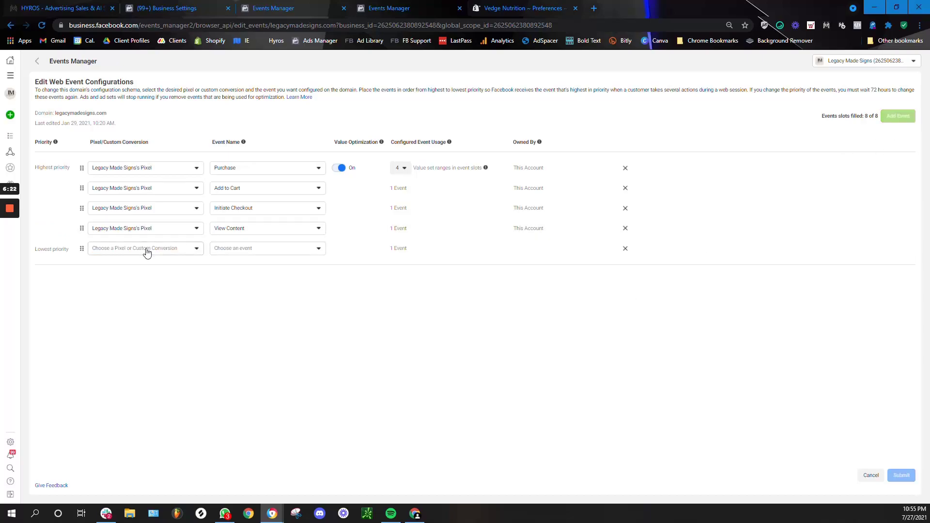
left_click(145, 249)
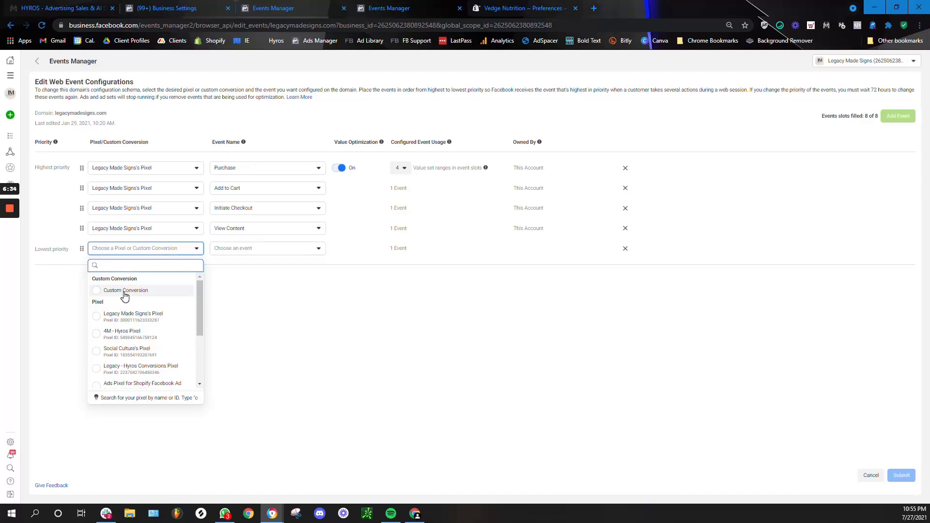
left_click(125, 291)
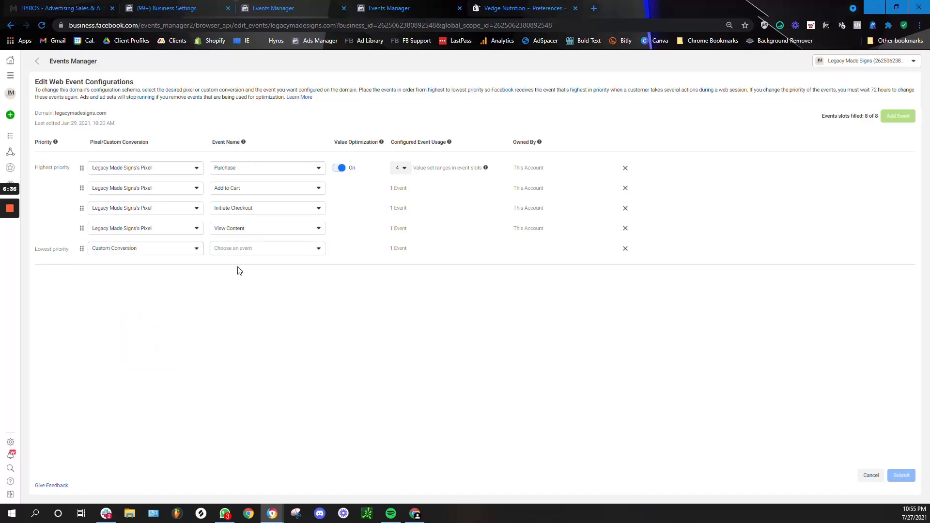
left_click(267, 248)
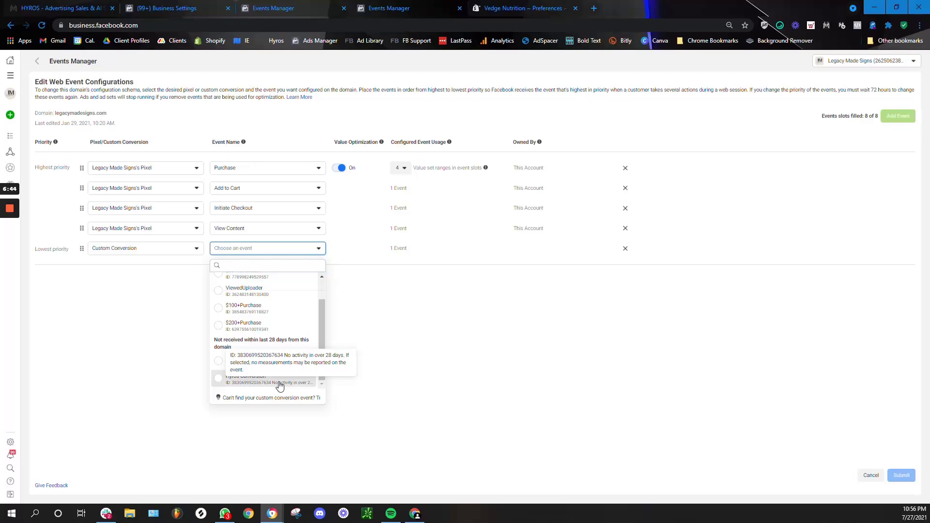
Select the Hyros Conversion custom conversion for the new event row.
left_click(243, 380)
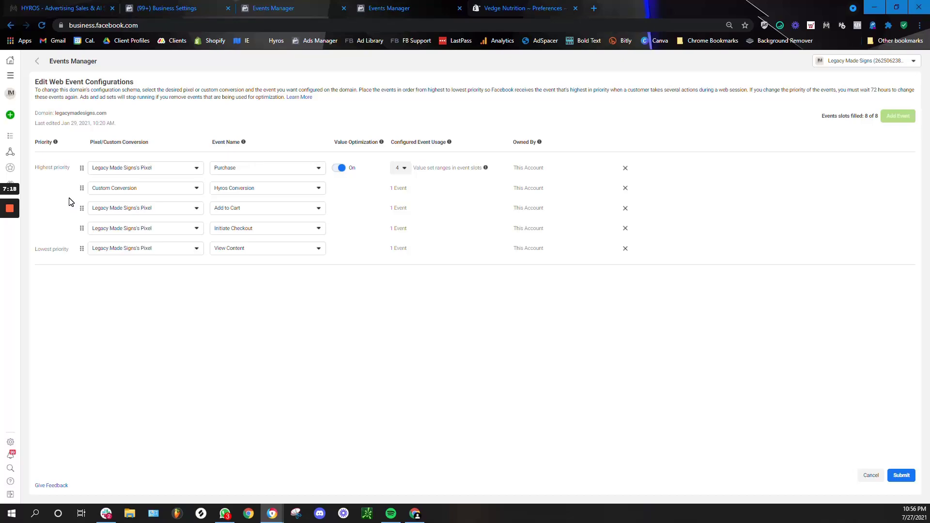
mouse_move(66, 304)
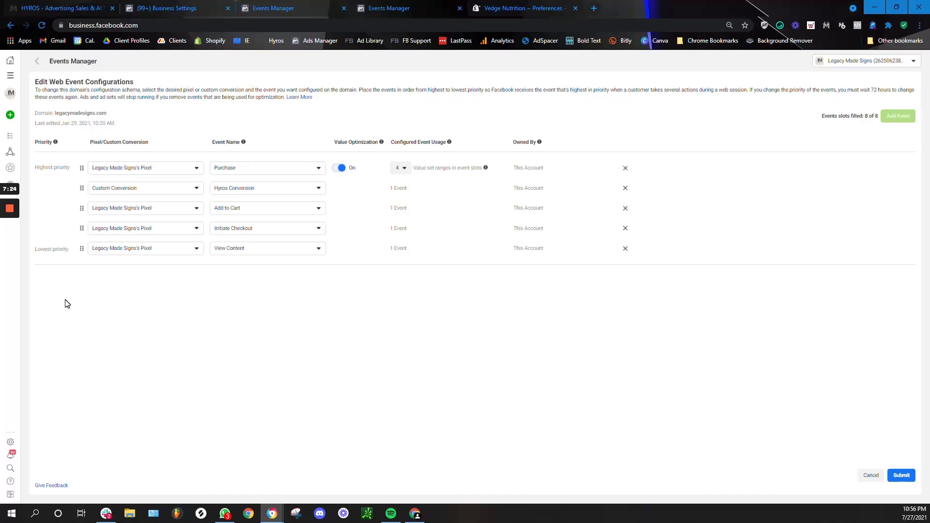
mouse_move(73, 332)
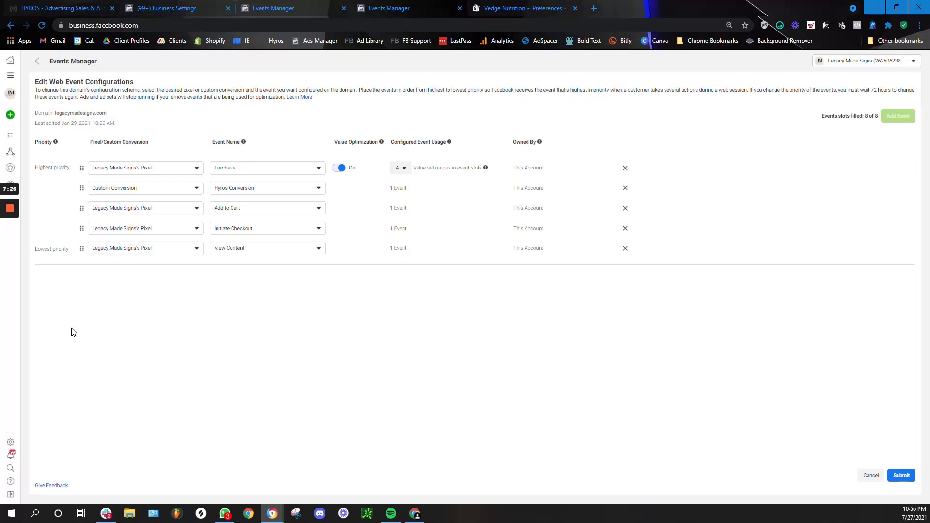
mouse_move(335, 294)
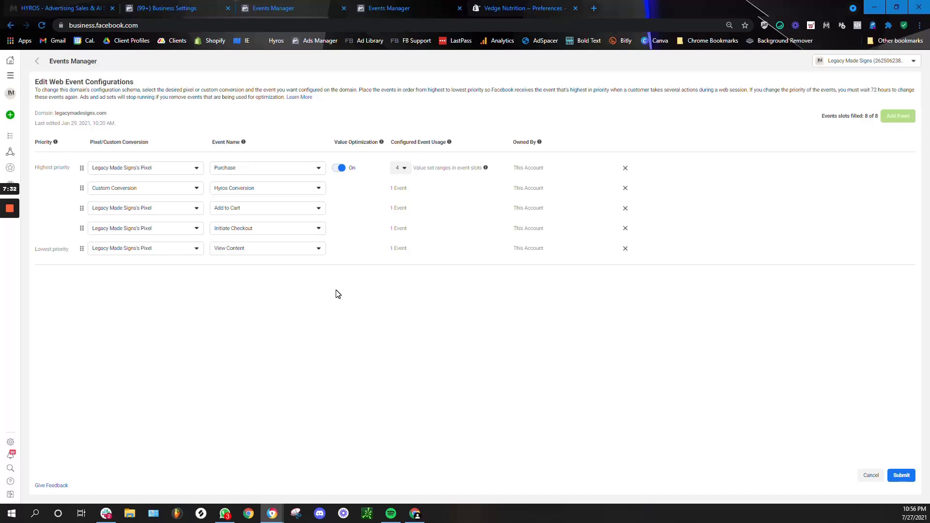
mouse_move(235, 183)
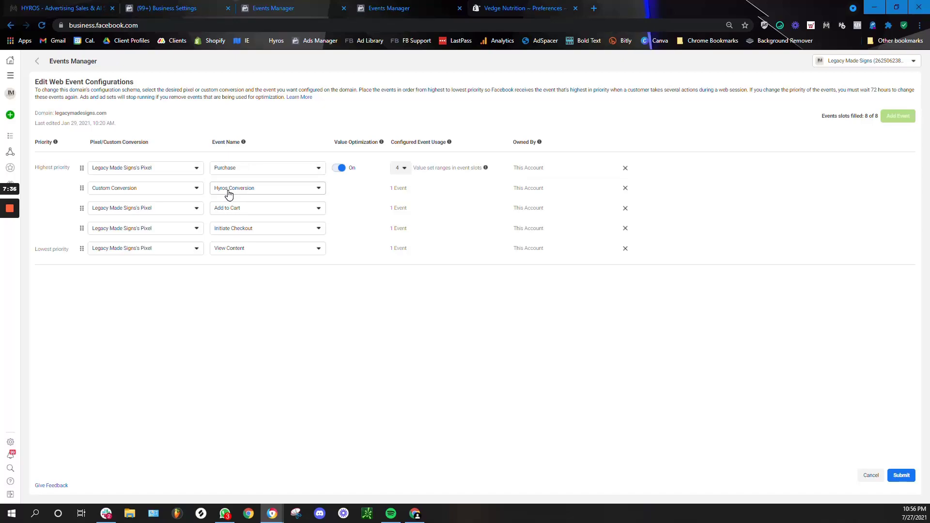
mouse_move(303, 408)
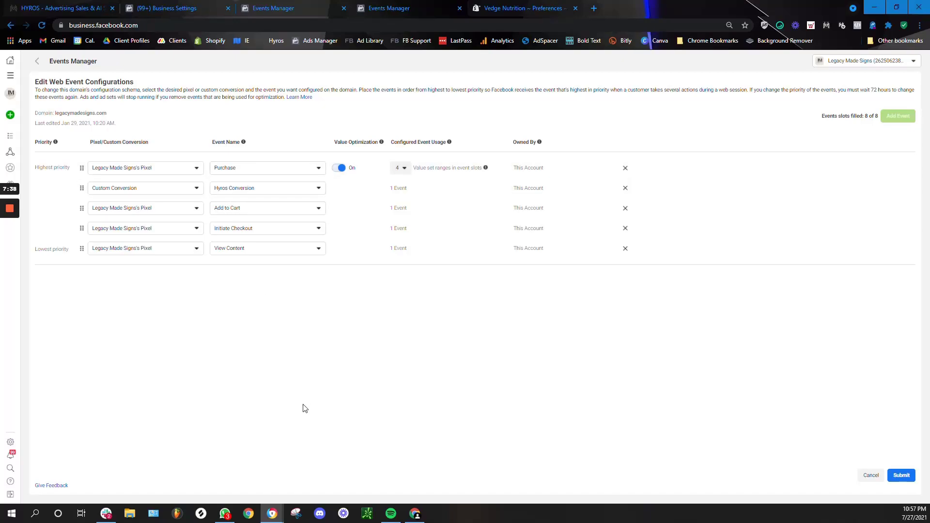
mouse_move(241, 383)
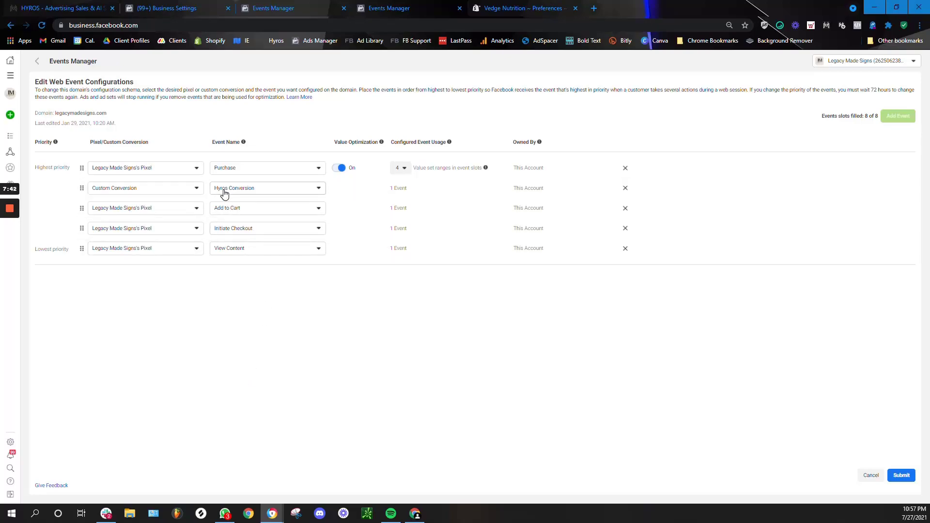
mouse_move(225, 190)
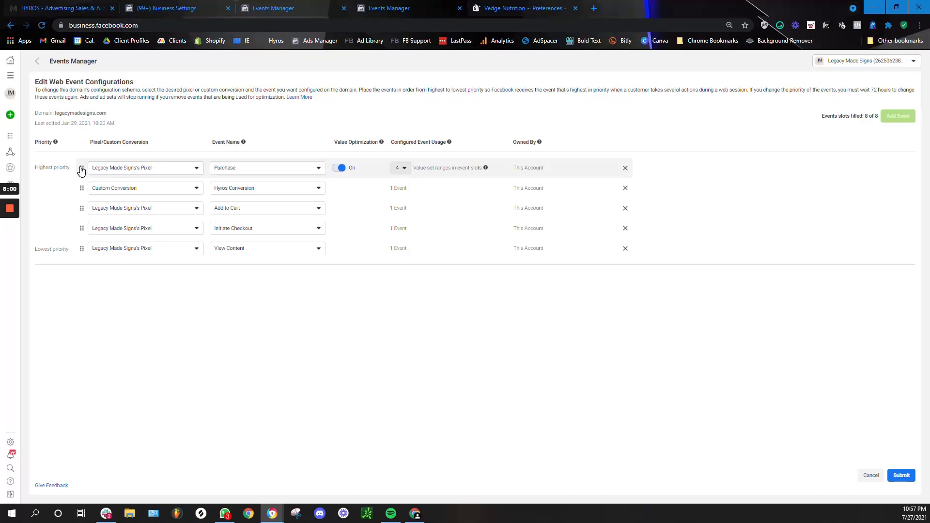
mouse_move(196, 343)
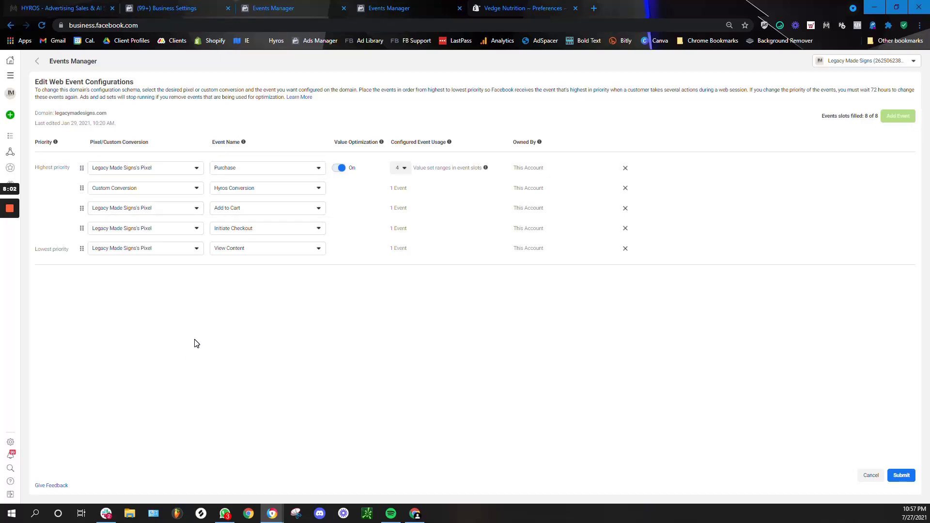
mouse_move(378, 326)
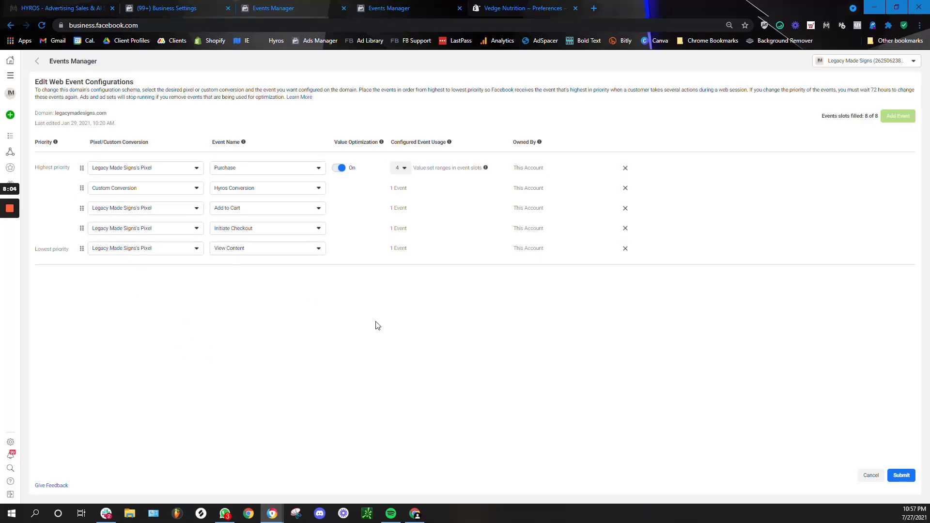
Switch the top row's pixel to 4M - Hyros Pixel and select the Purchase event.
left_click(146, 168)
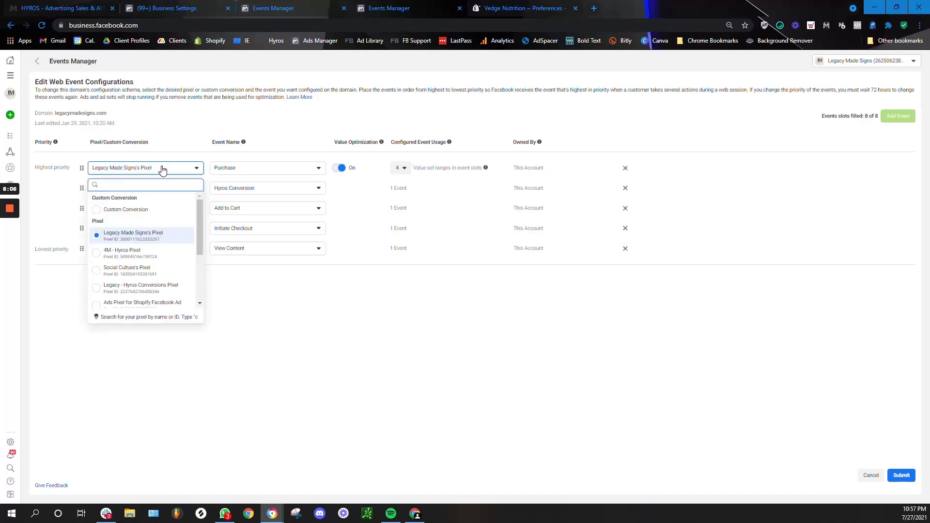
left_click(121, 253)
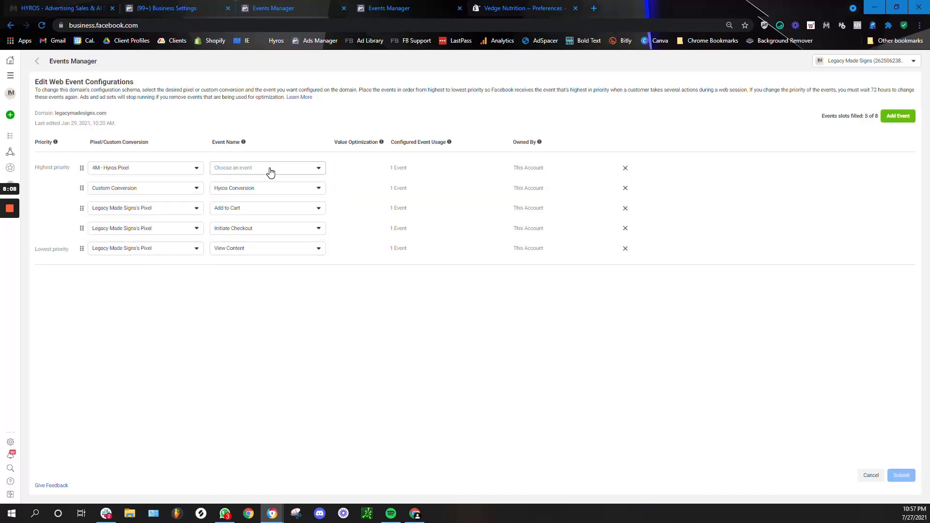
left_click(267, 167)
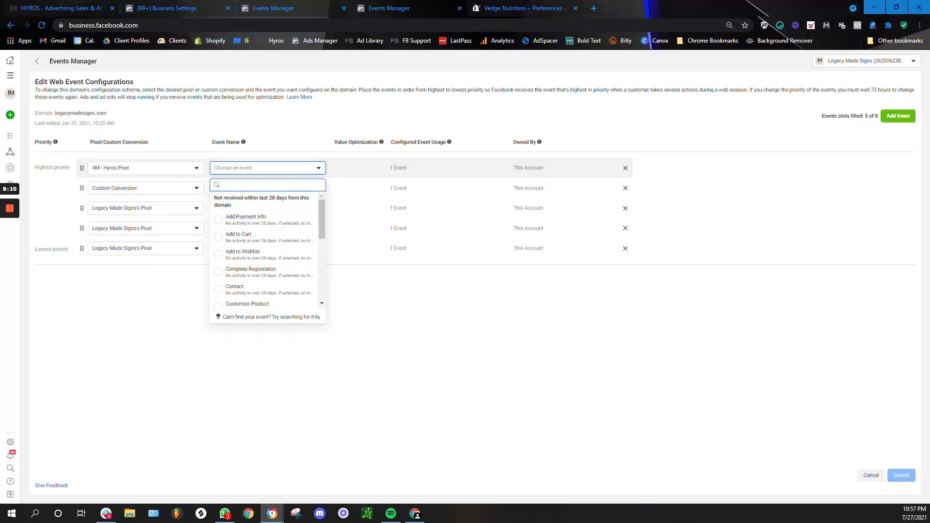
type("purchas")
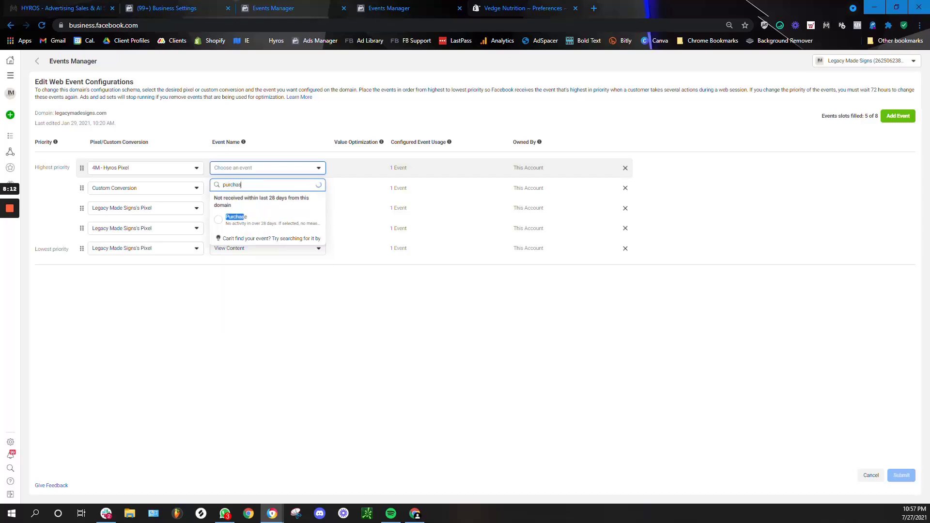
left_click(236, 217)
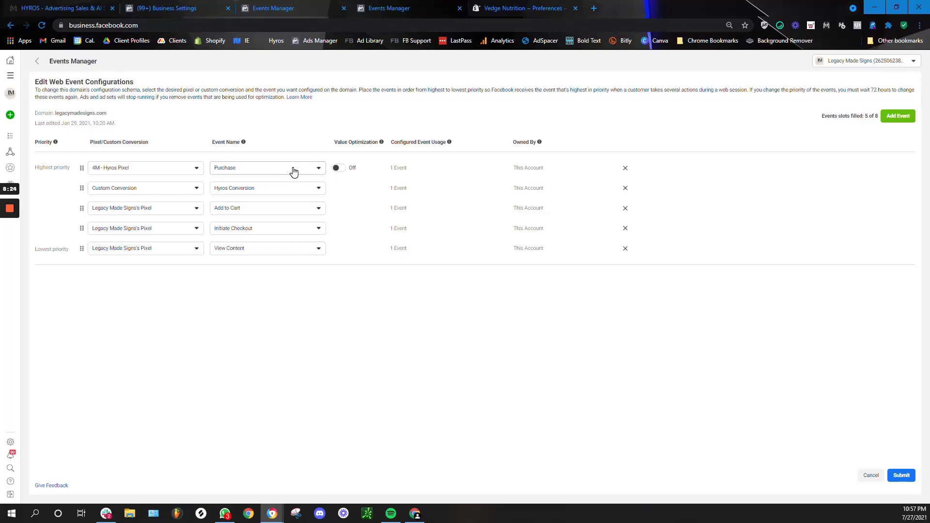
mouse_move(238, 197)
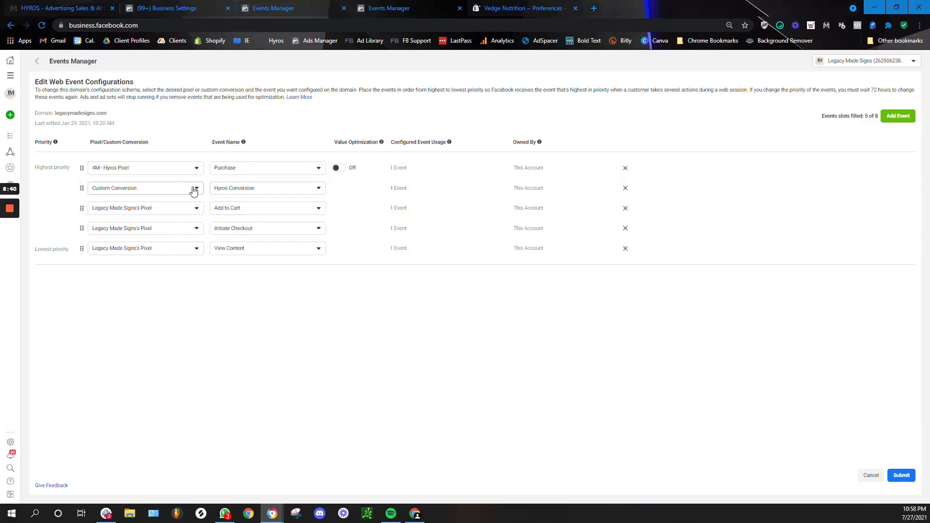
mouse_move(235, 320)
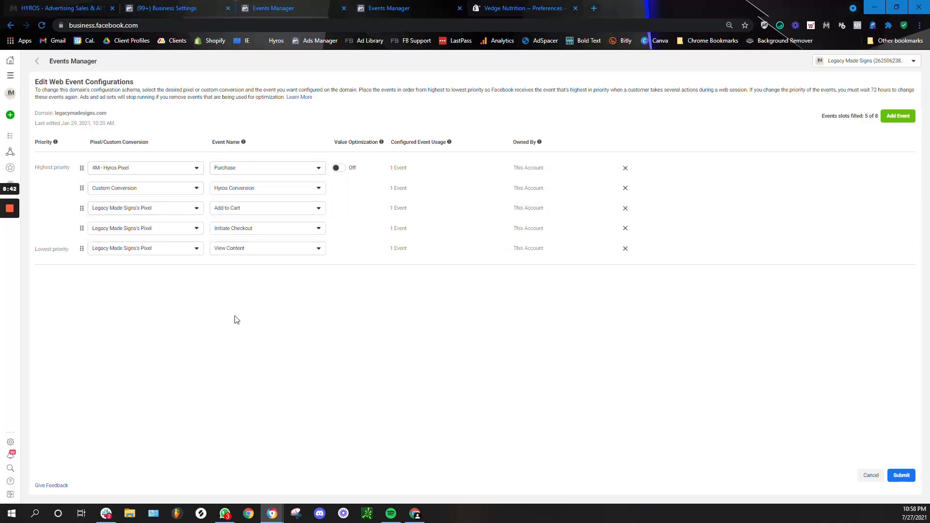
mouse_move(237, 350)
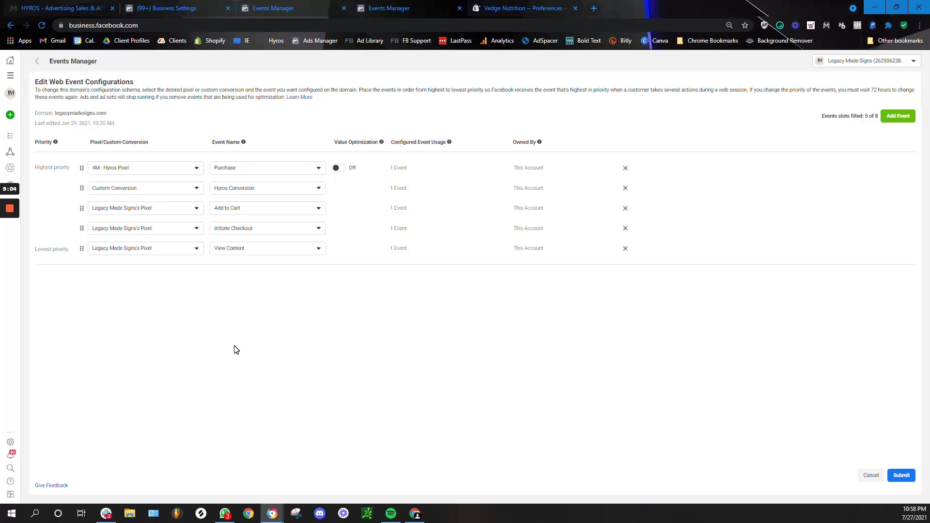
mouse_move(164, 311)
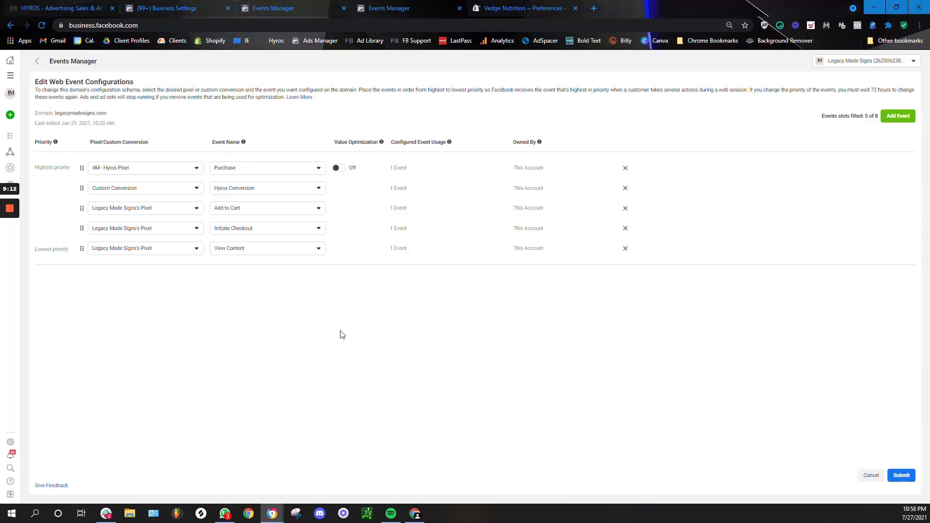
mouse_move(289, 391)
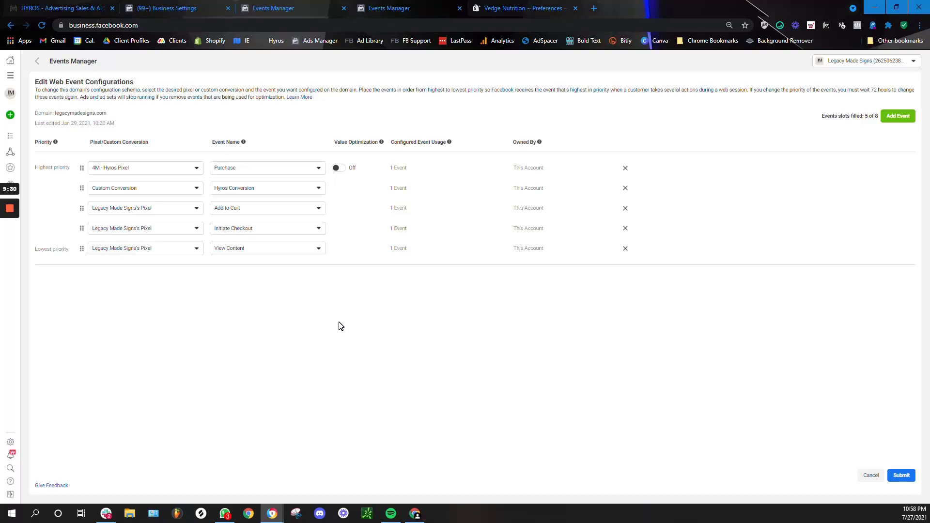
mouse_move(149, 386)
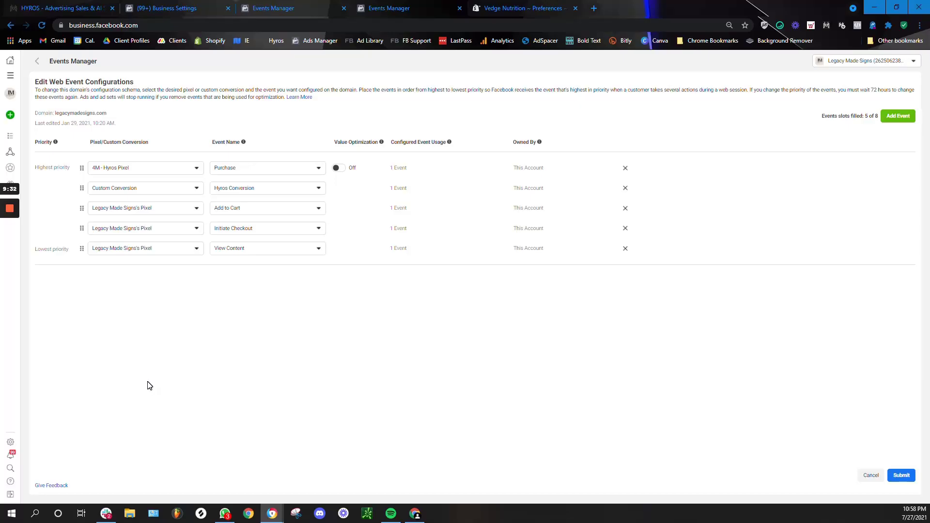